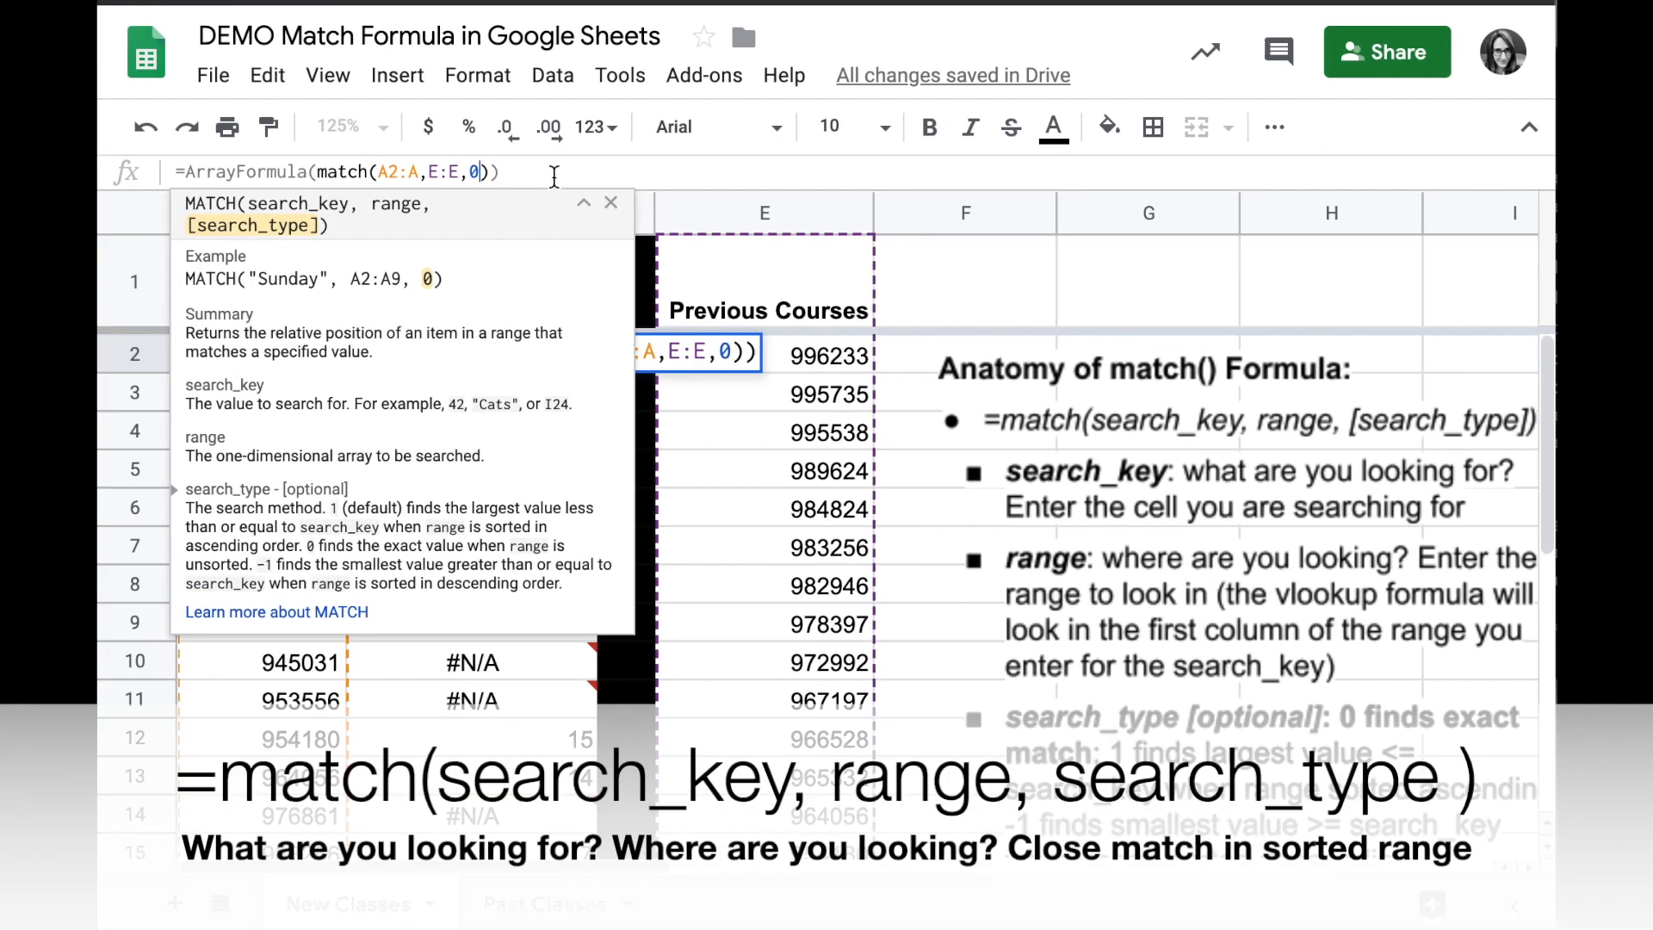
{"action": "mouse_move", "coordinate": [792, 210]}
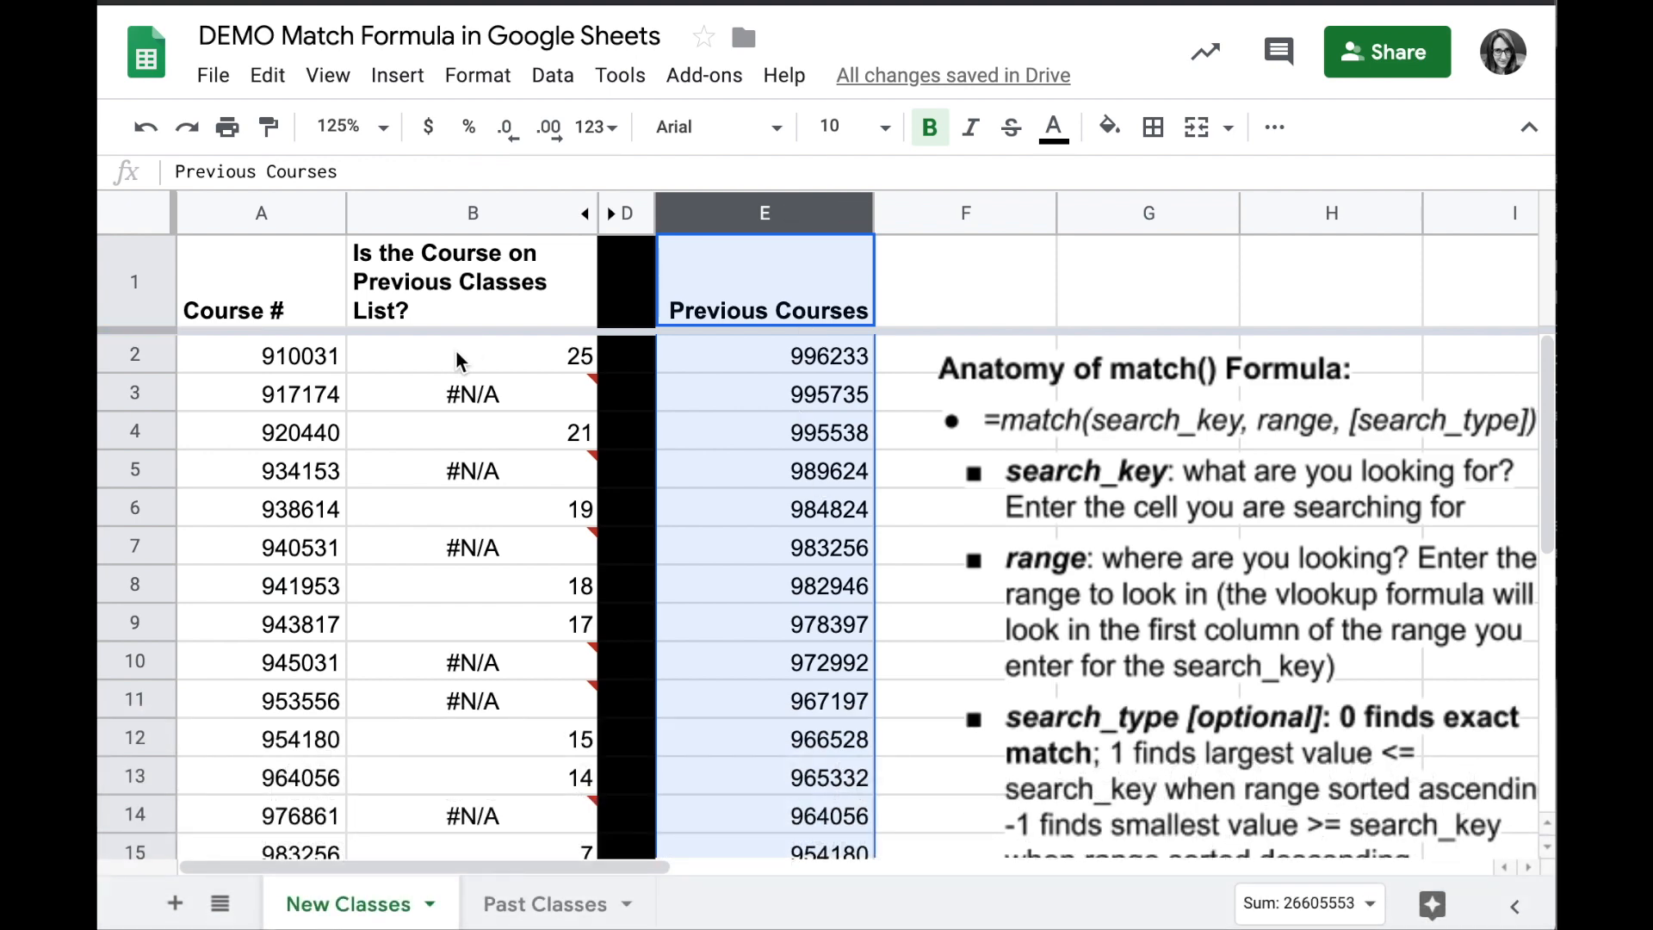
Inspect the Previous Courses values, the B2 MATCH formula and the 'Anatomy of match()' notes box.
{"action": "left_click", "coordinate": [764, 355]}
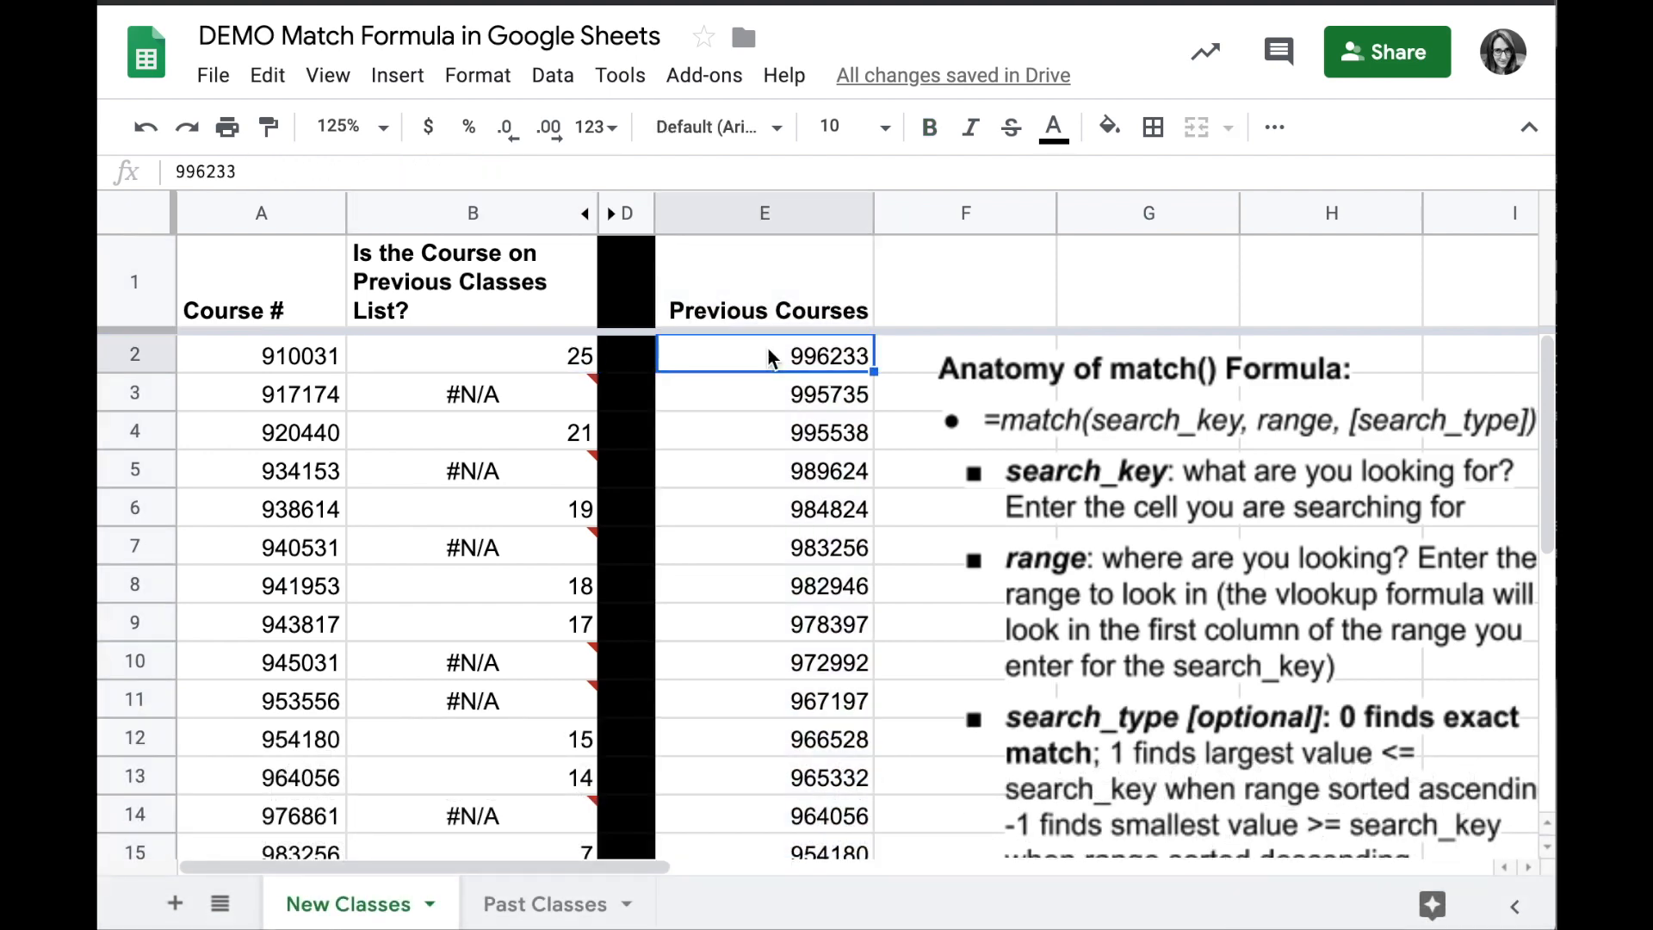
{"action": "mouse_move", "coordinate": [758, 368]}
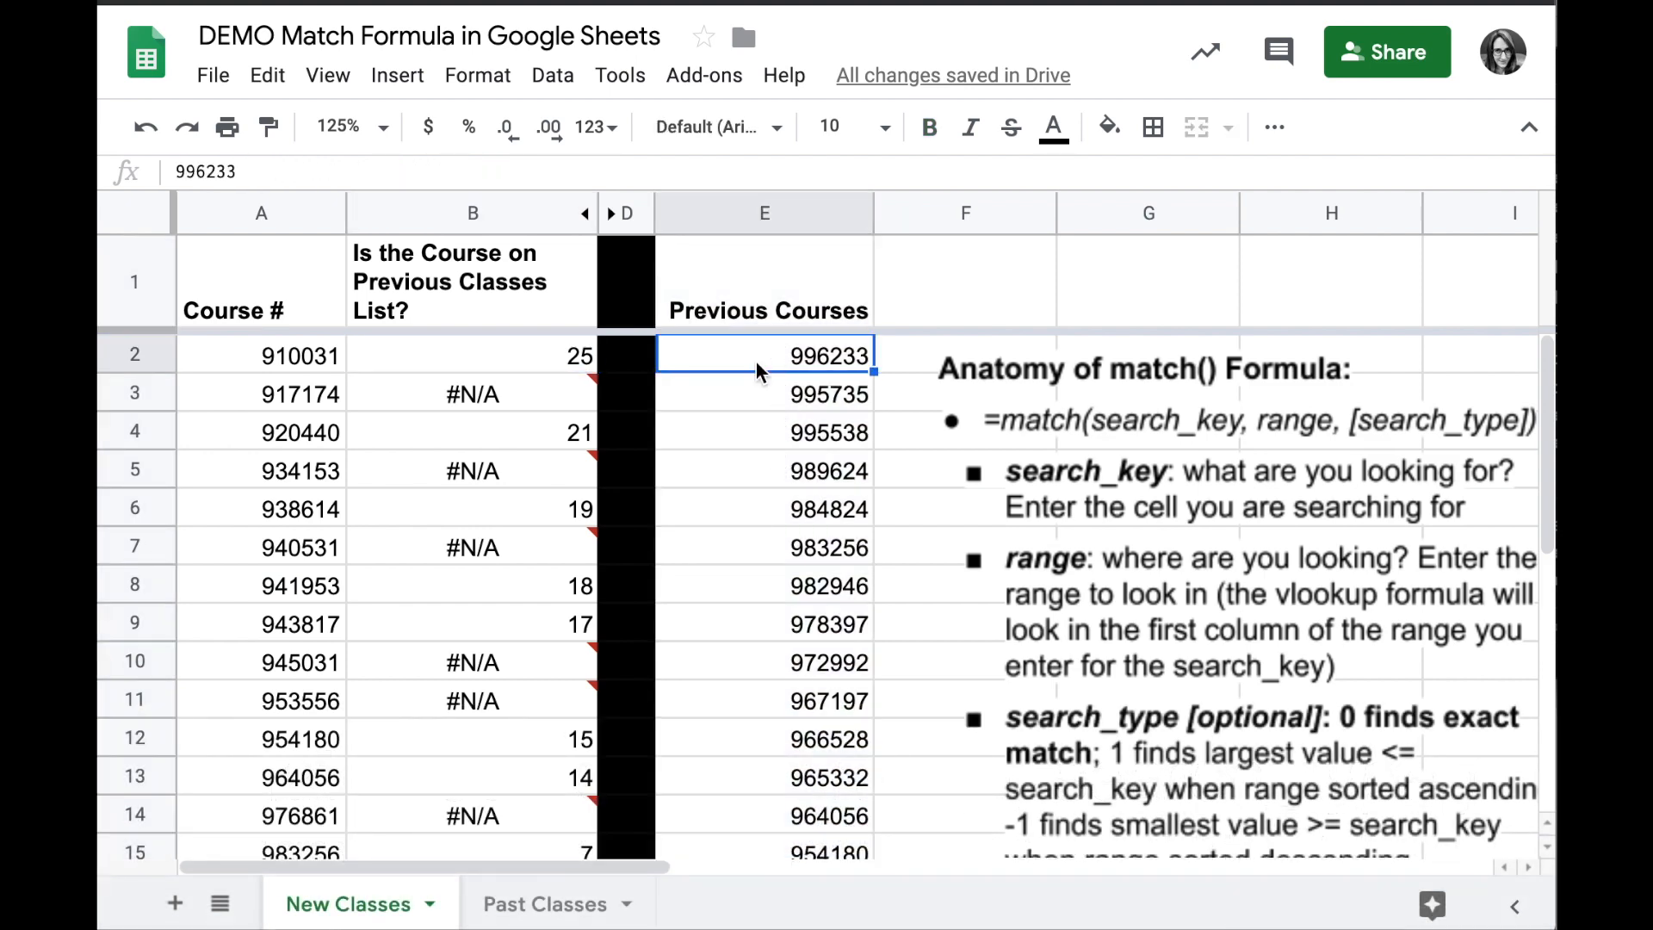
{"action": "left_click", "coordinate": [519, 355]}
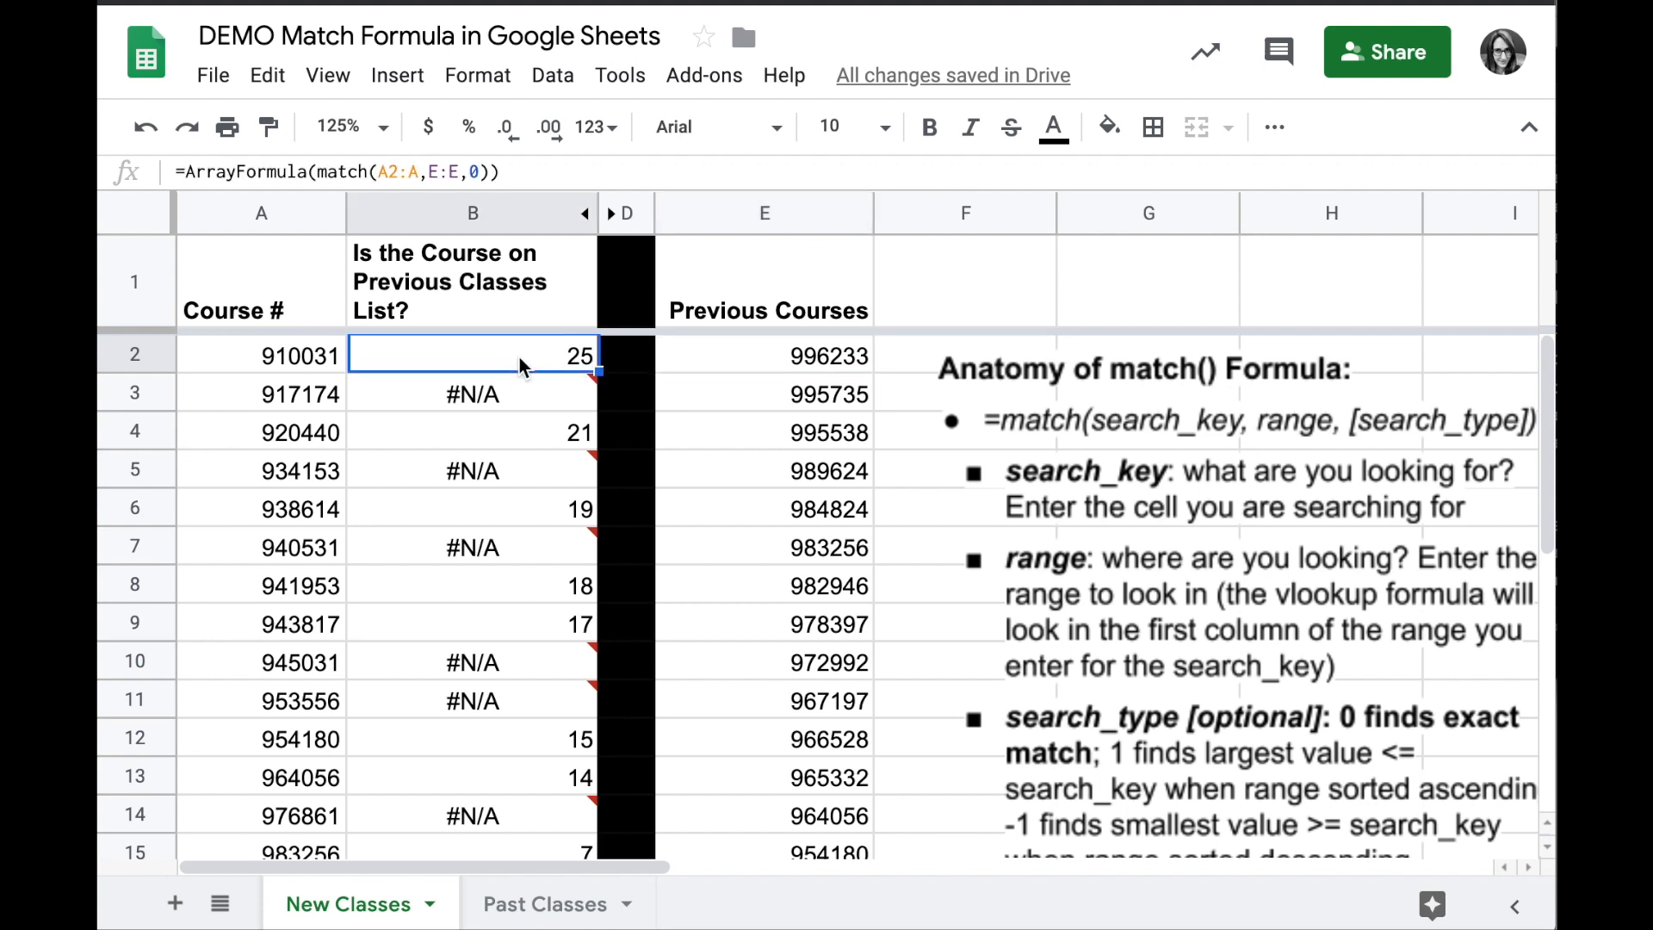
{"action": "left_click", "coordinate": [1047, 591]}
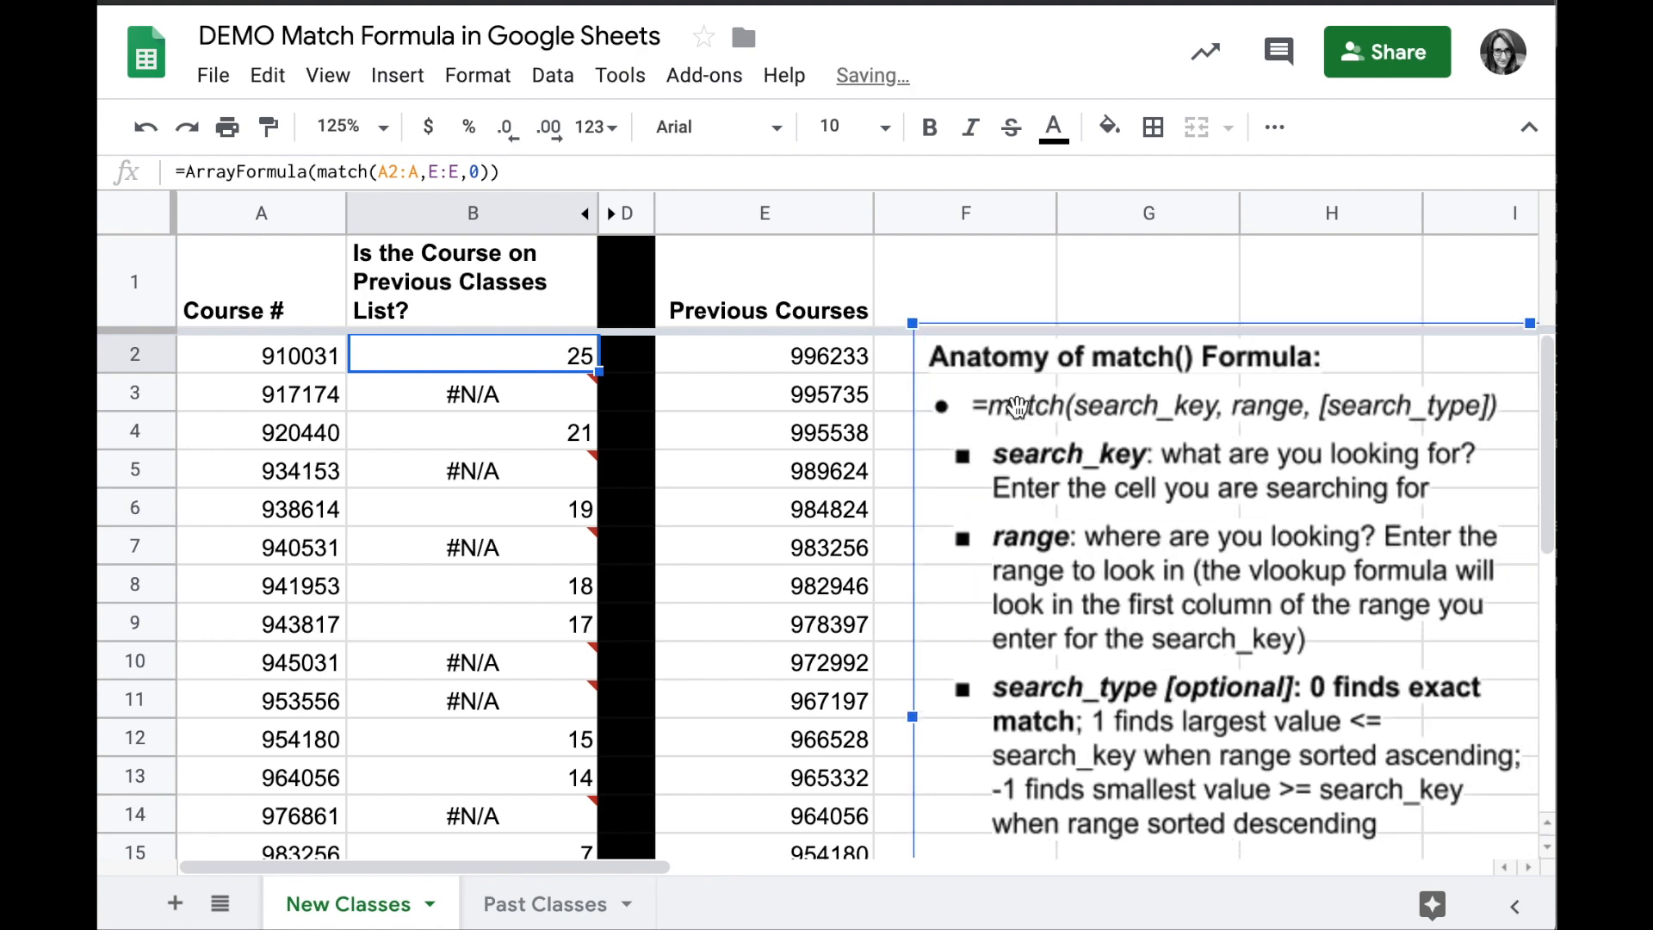
{"action": "mouse_move", "coordinate": [1145, 799]}
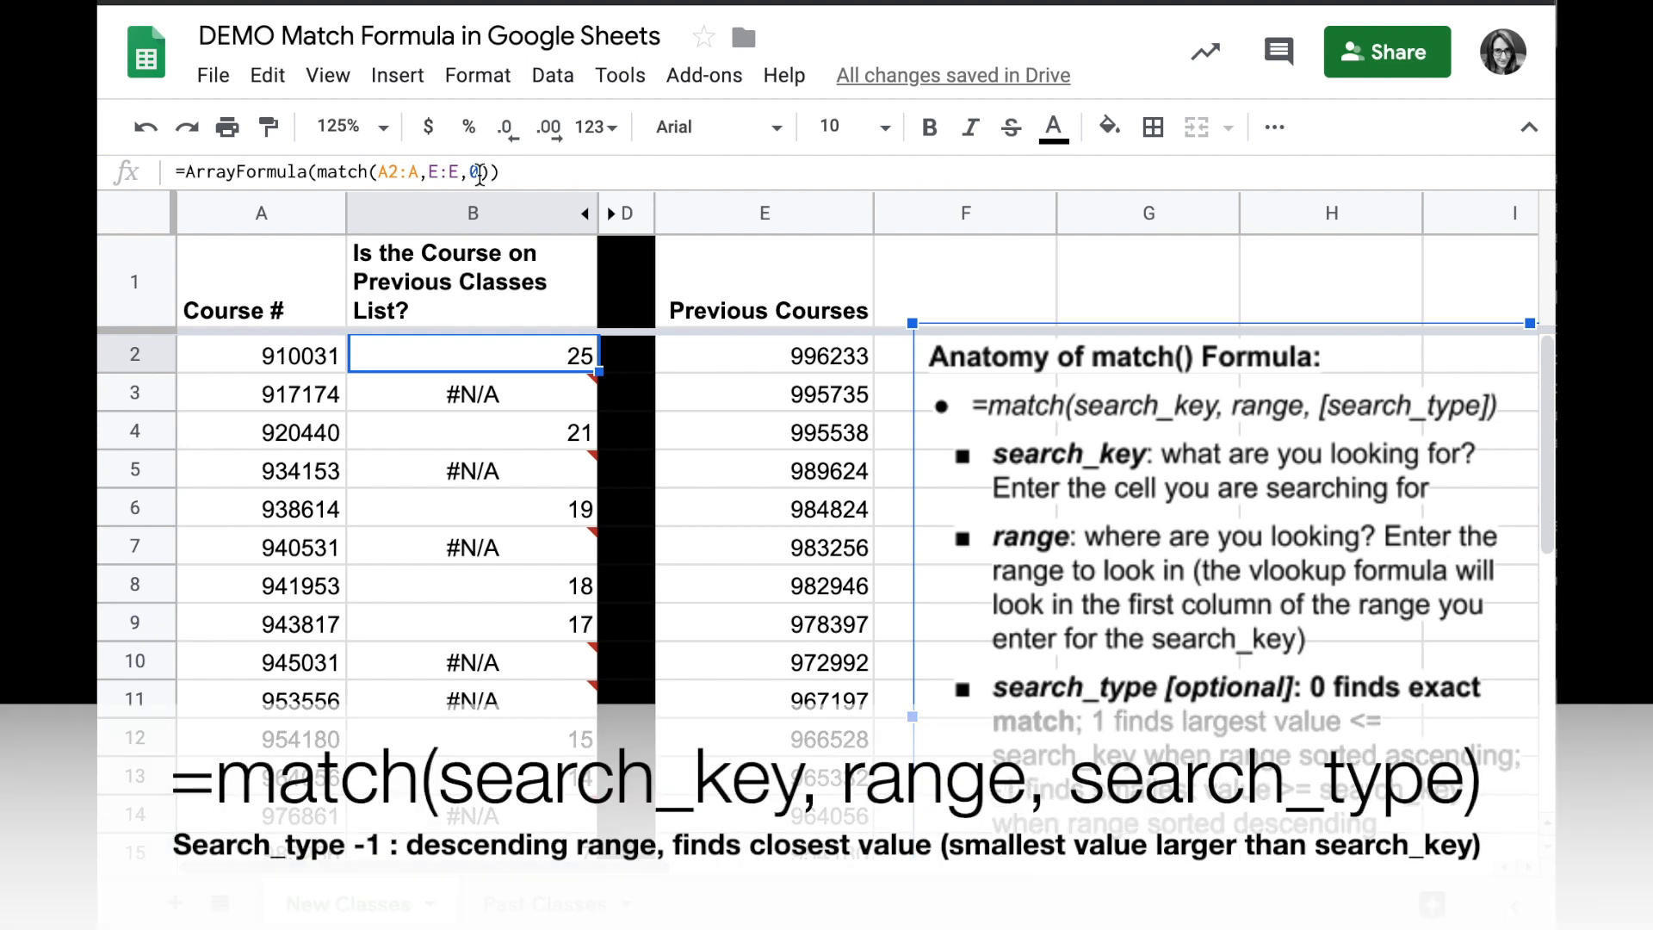
Change the B2 MATCH formula's search type from 0 to -1 and apply it.
{"action": "left_click", "coordinate": [479, 172]}
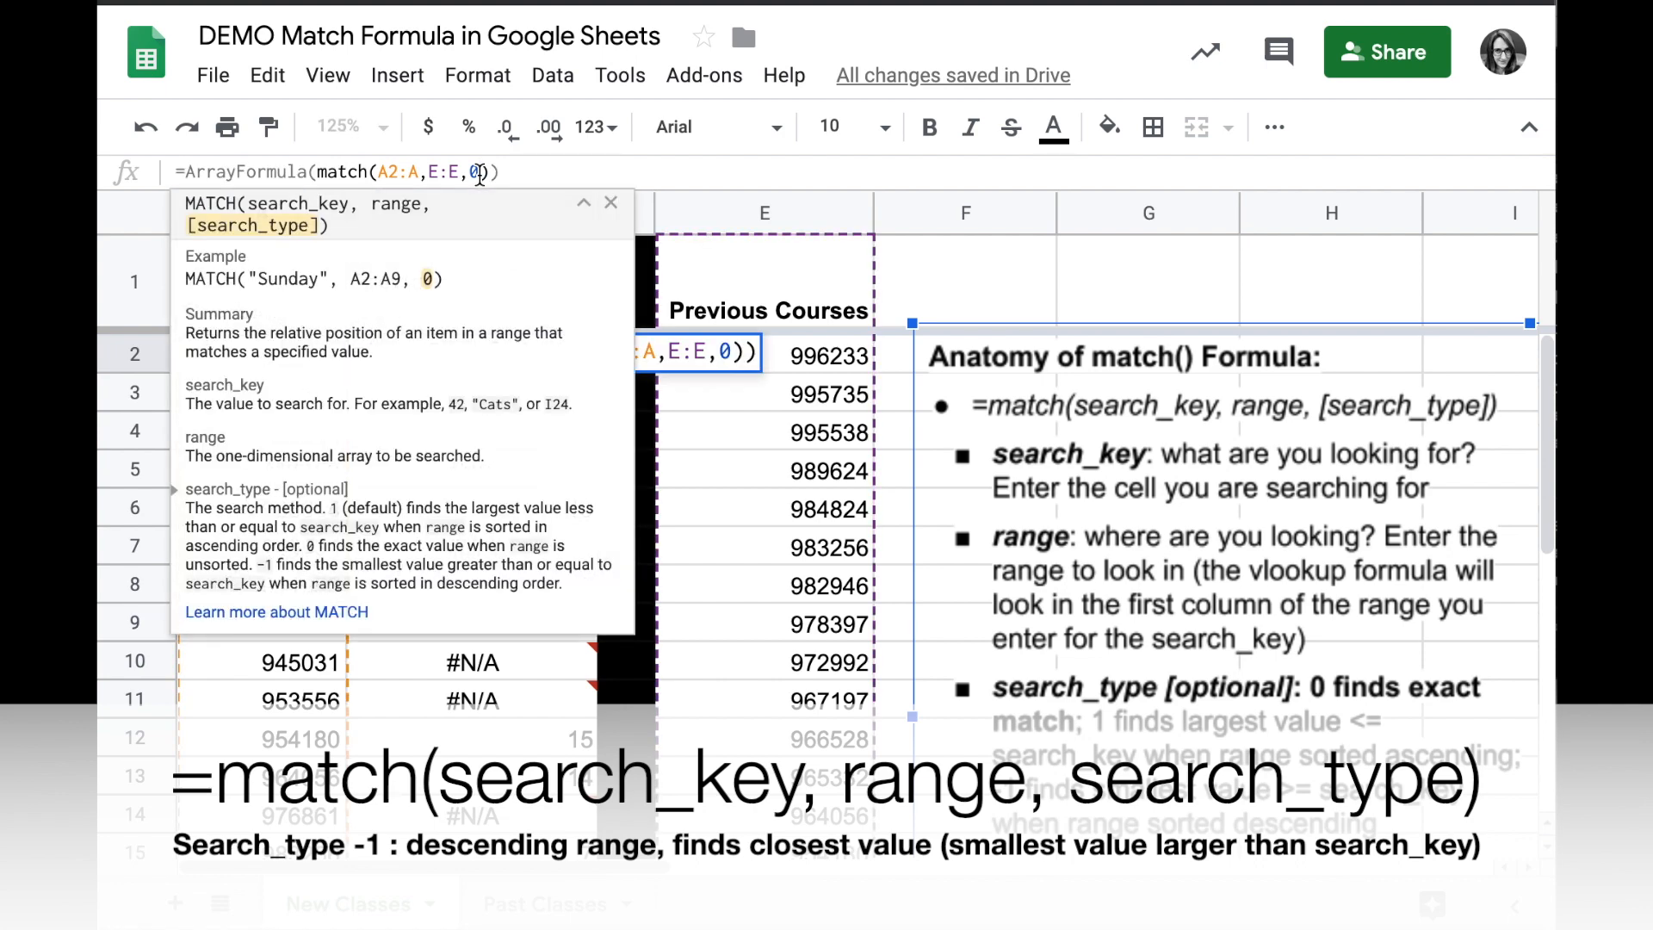
{"action": "key", "text": "Backspace"}
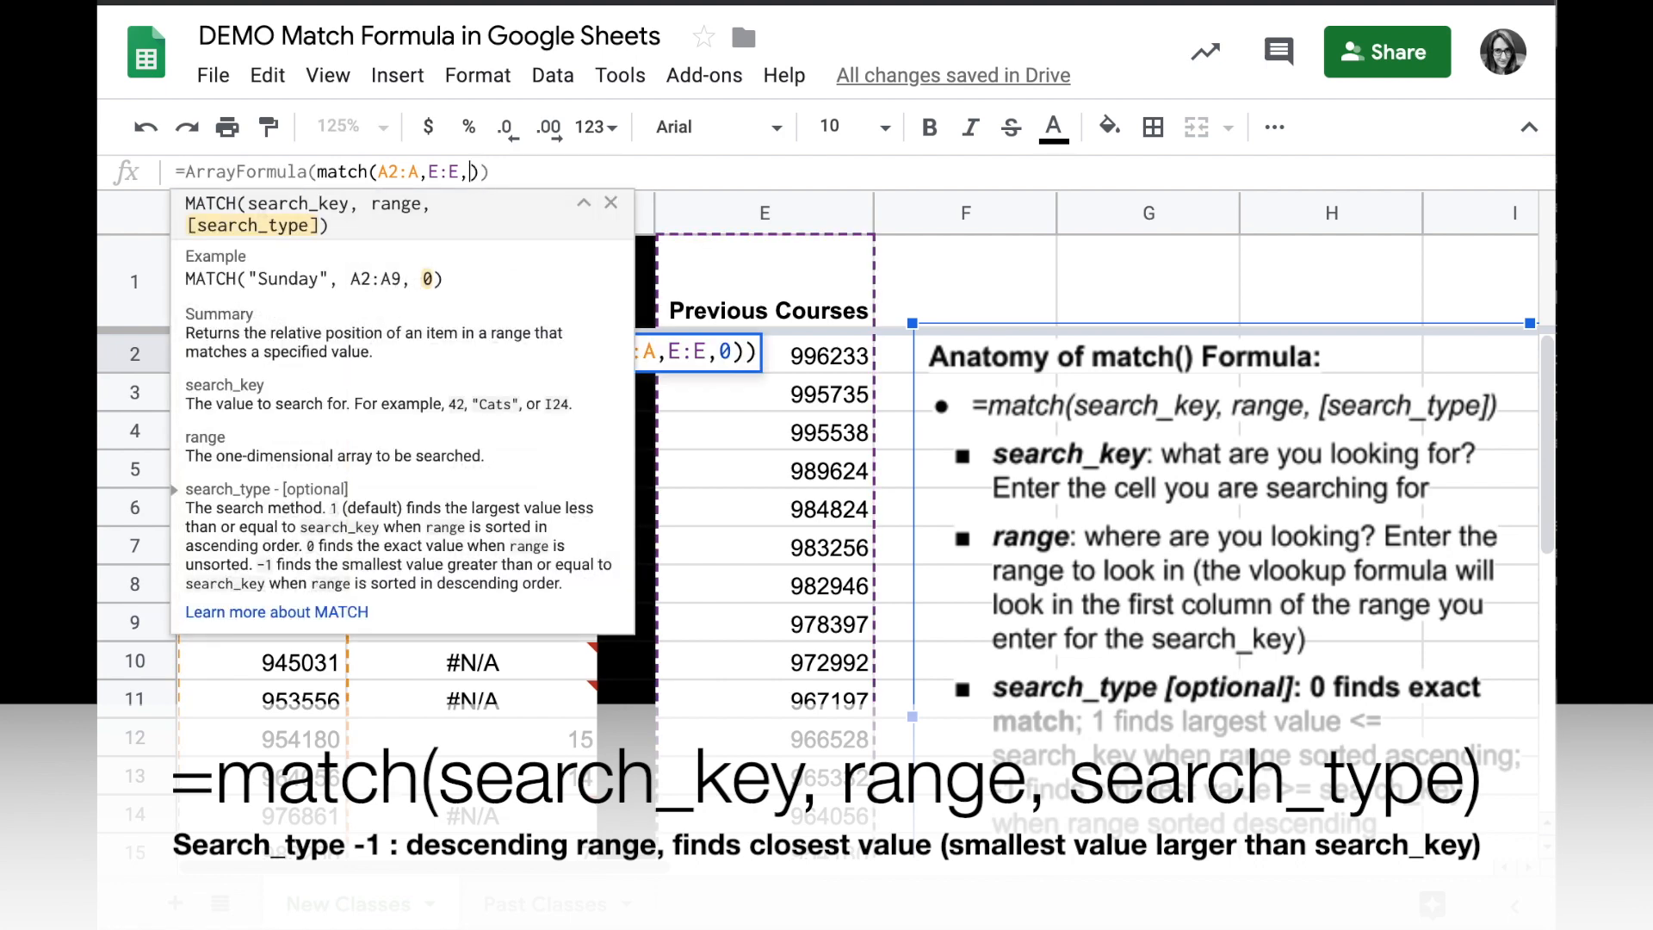
{"action": "type", "text": "-1"}
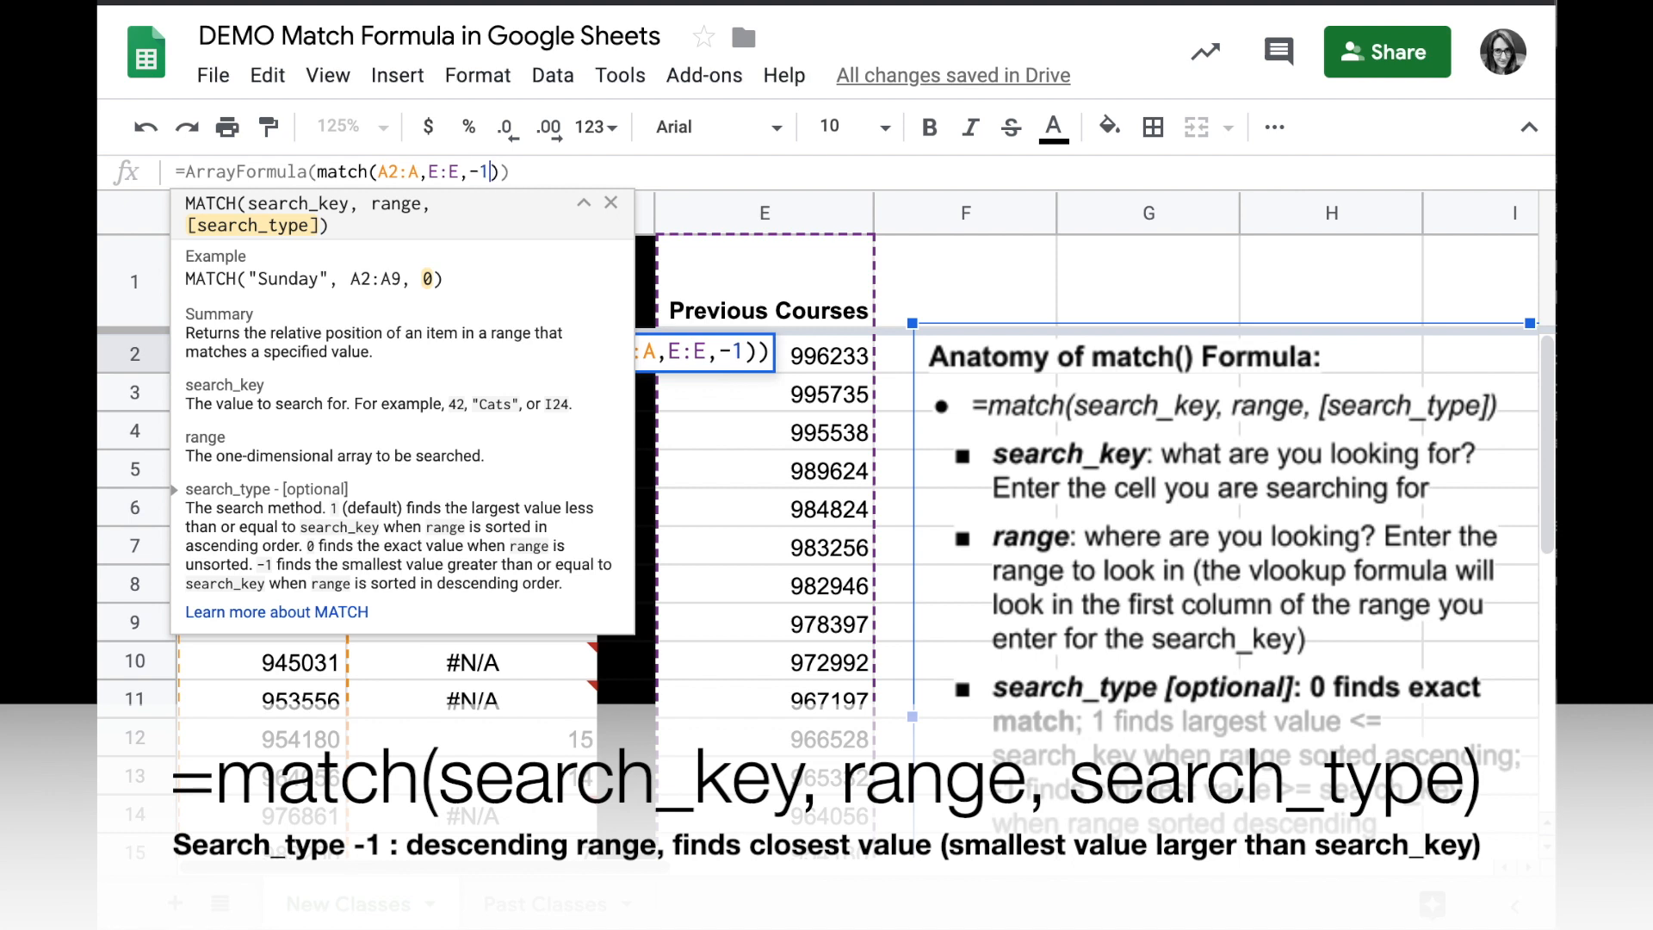
{"action": "key", "text": "Enter"}
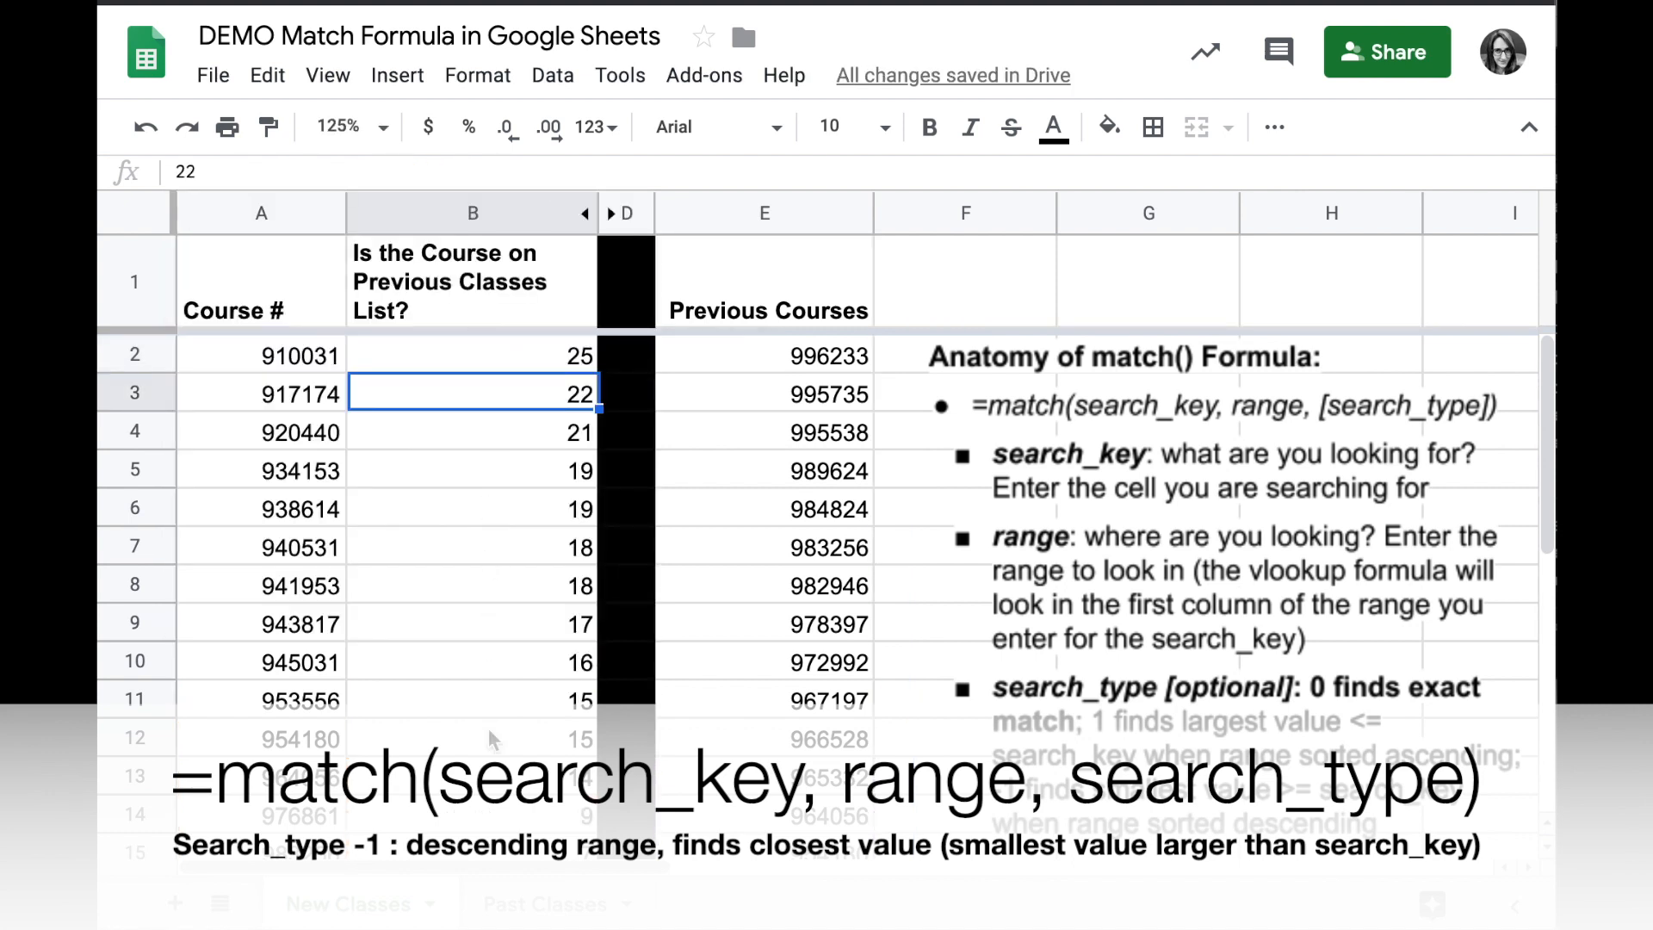
{"action": "mouse_move", "coordinate": [460, 392]}
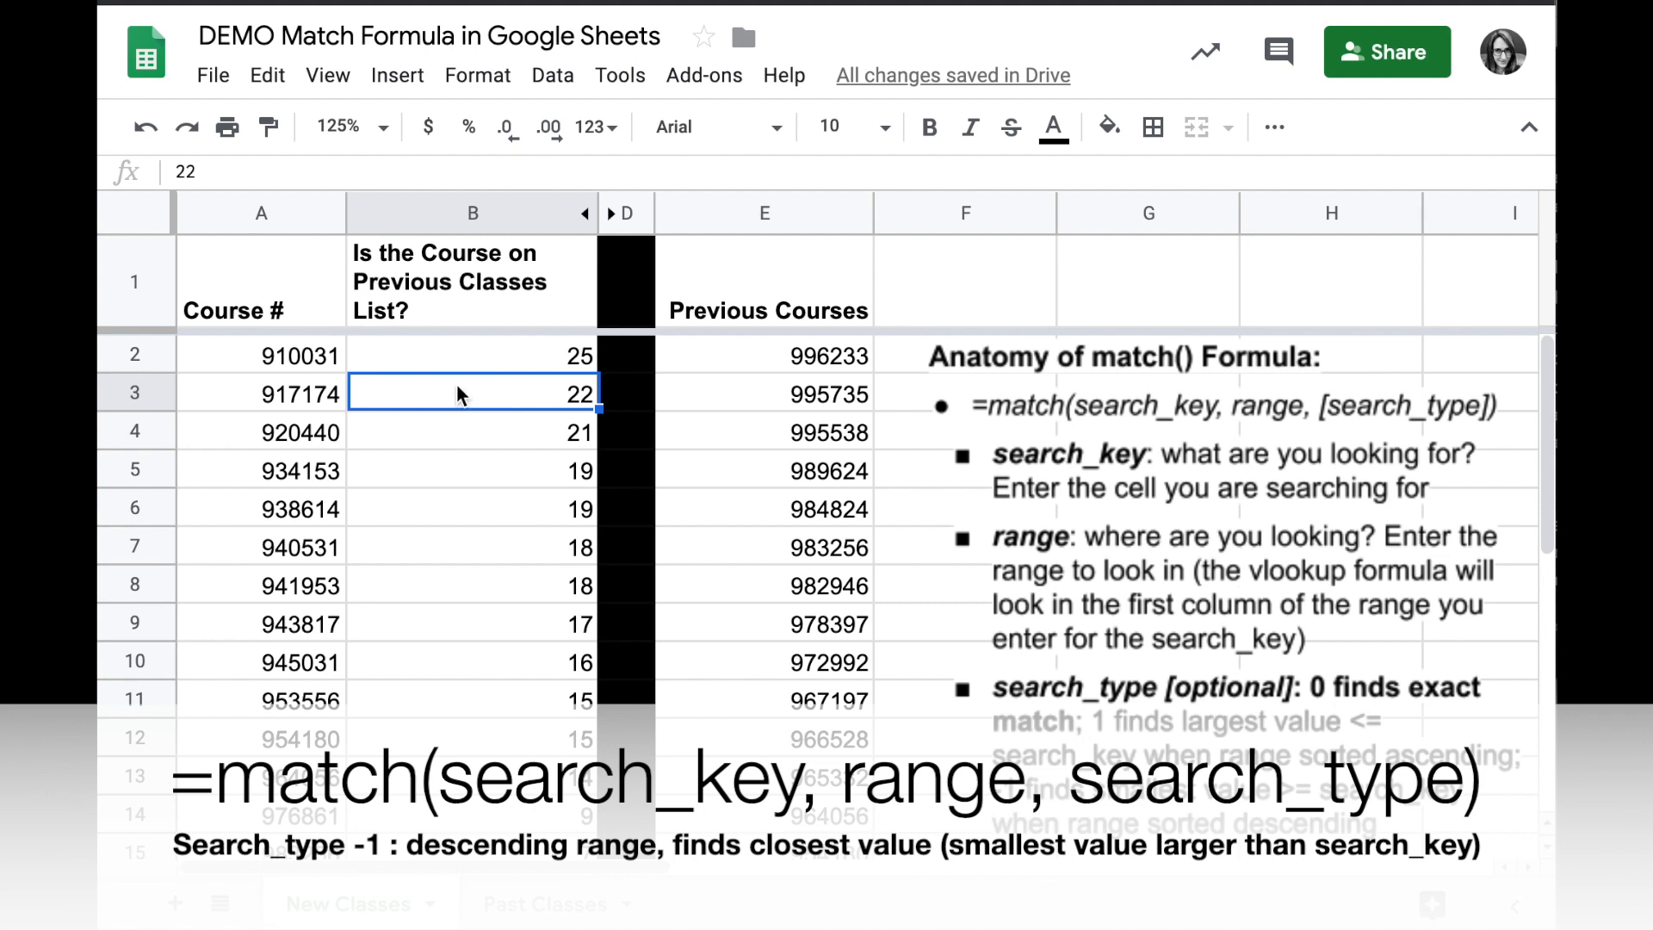
{"action": "left_click", "coordinate": [261, 393]}
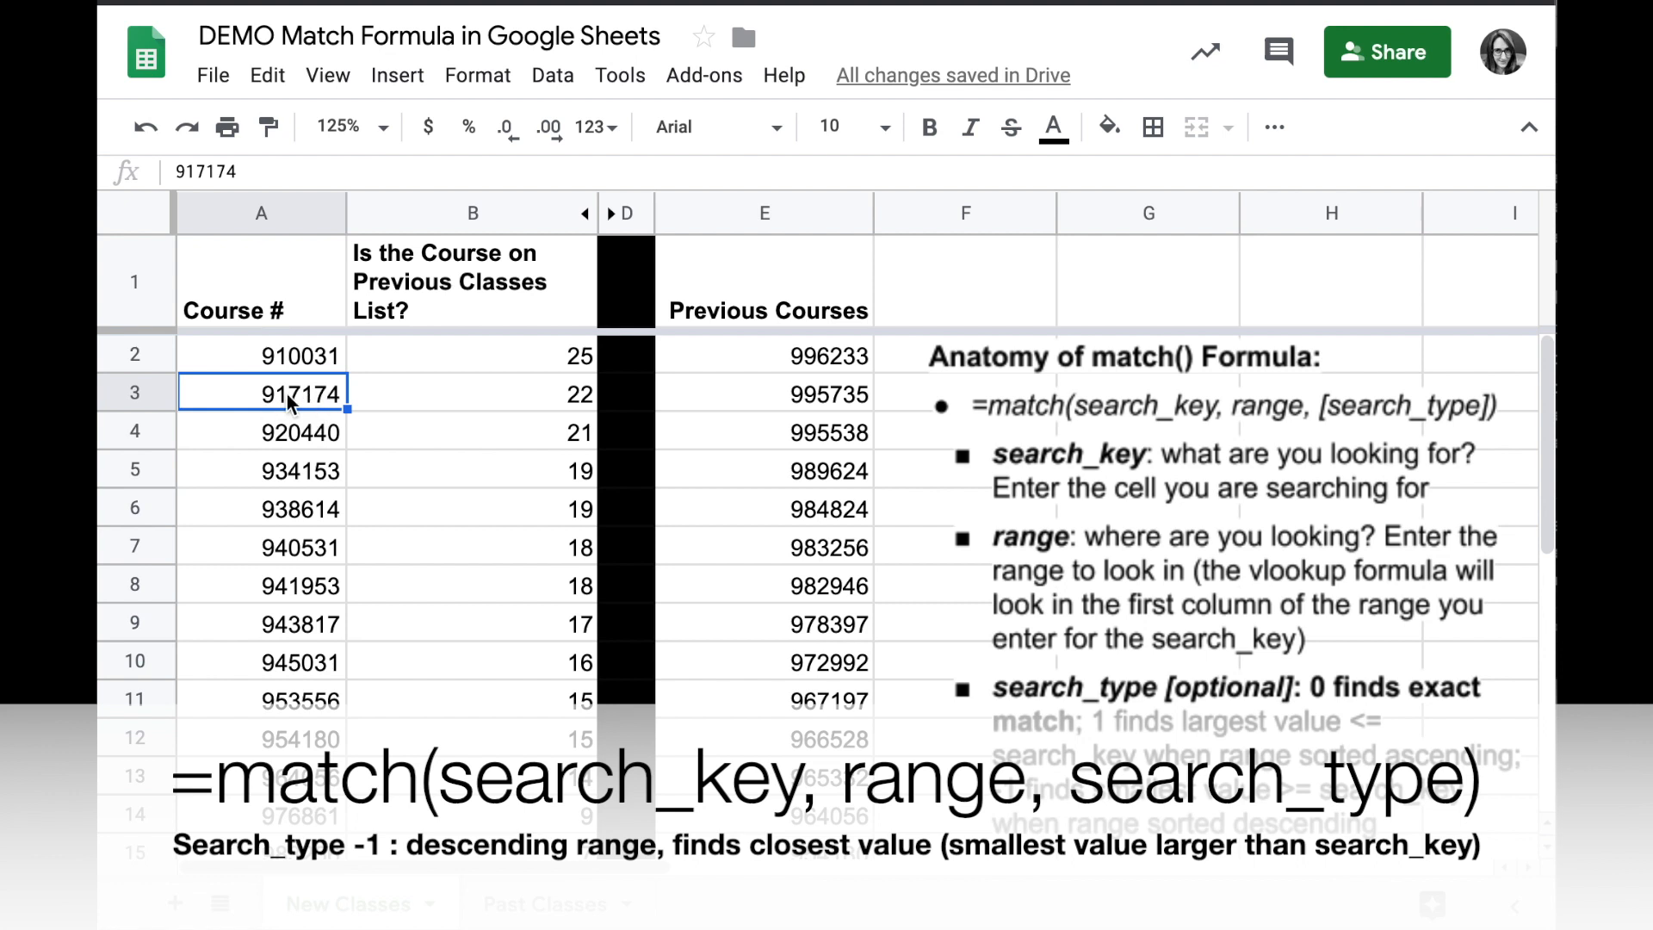
{"action": "mouse_move", "coordinate": [487, 399]}
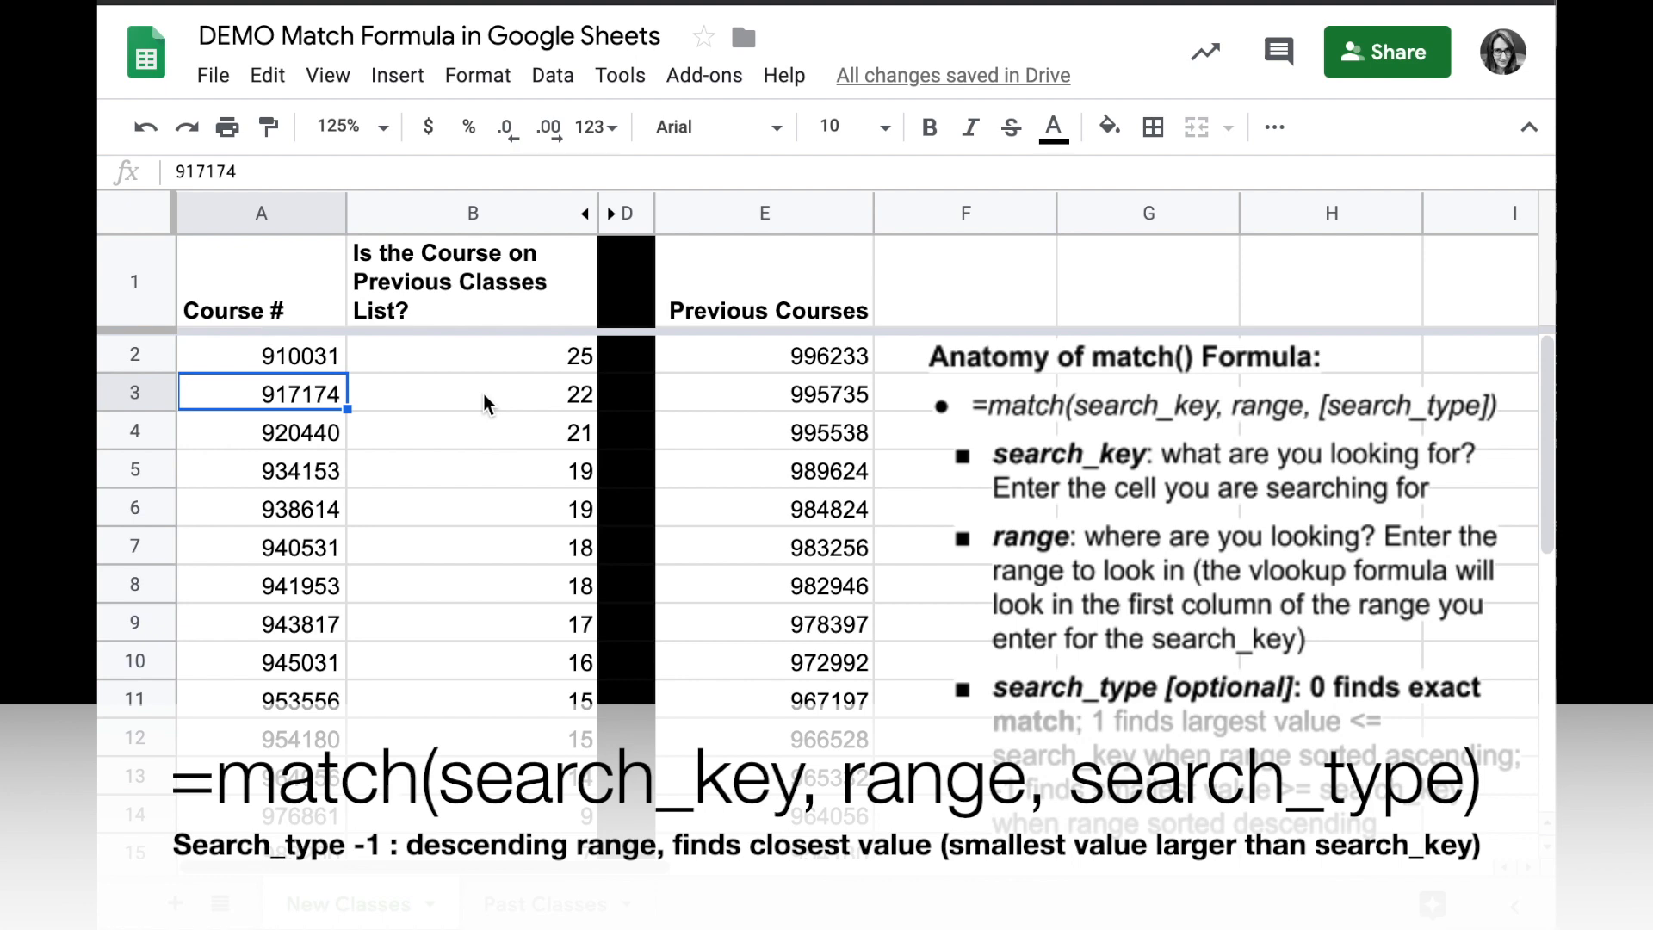
{"action": "mouse_move", "coordinate": [835, 722]}
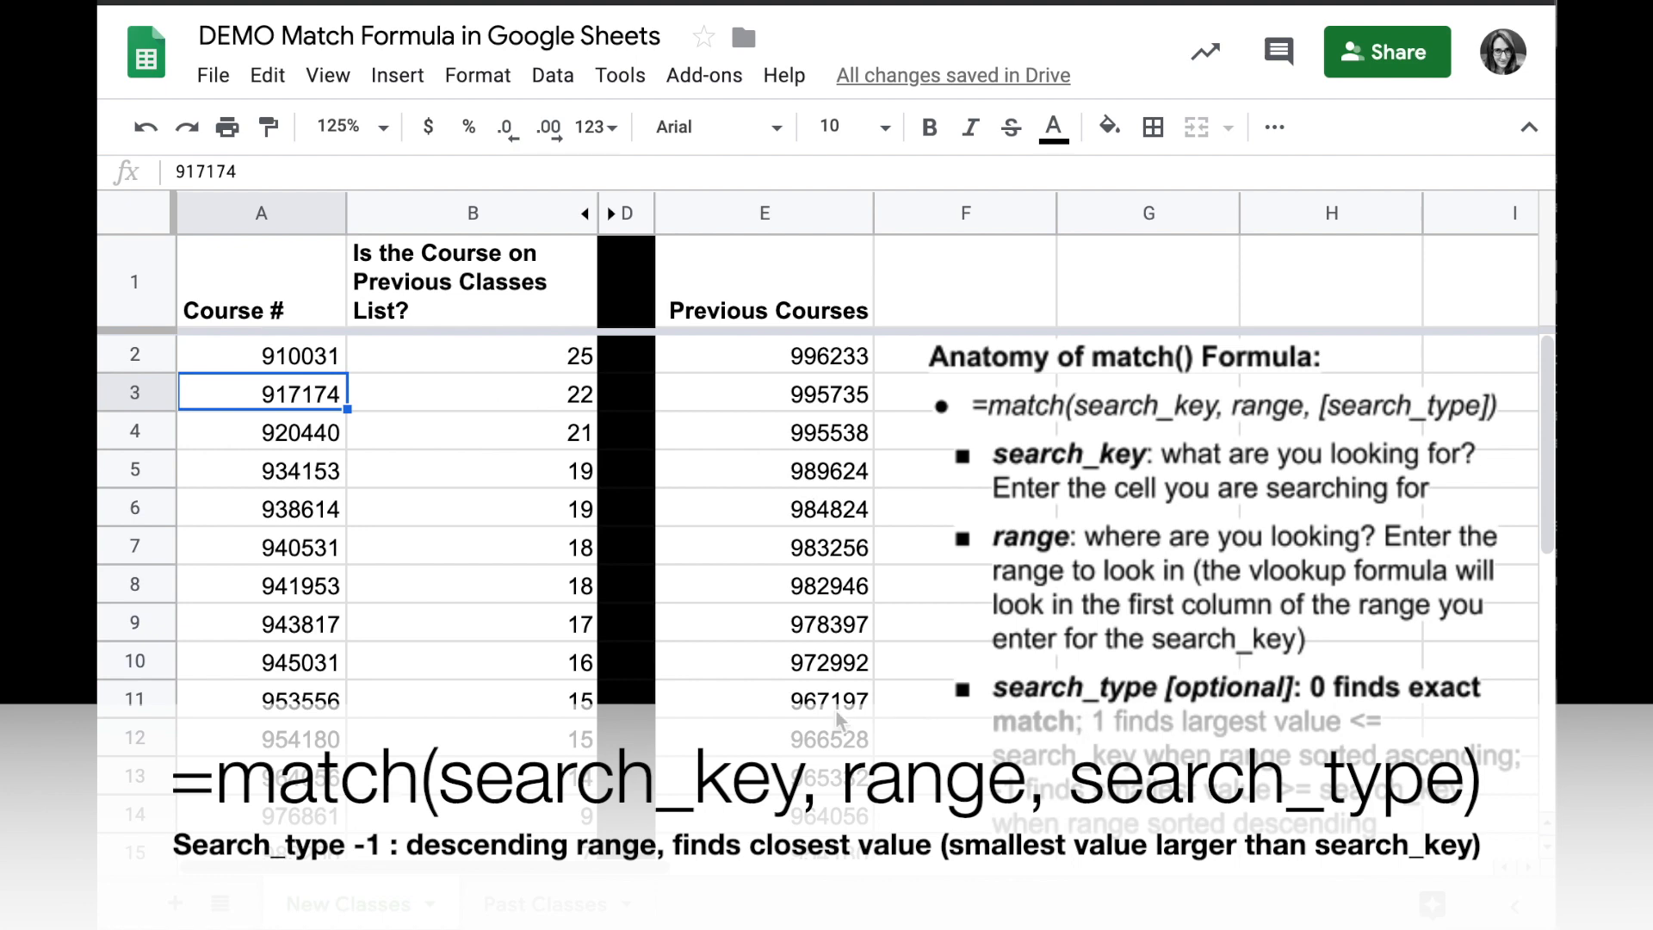
{"action": "scroll", "scroll_direction": "down", "scroll_amount": 3}
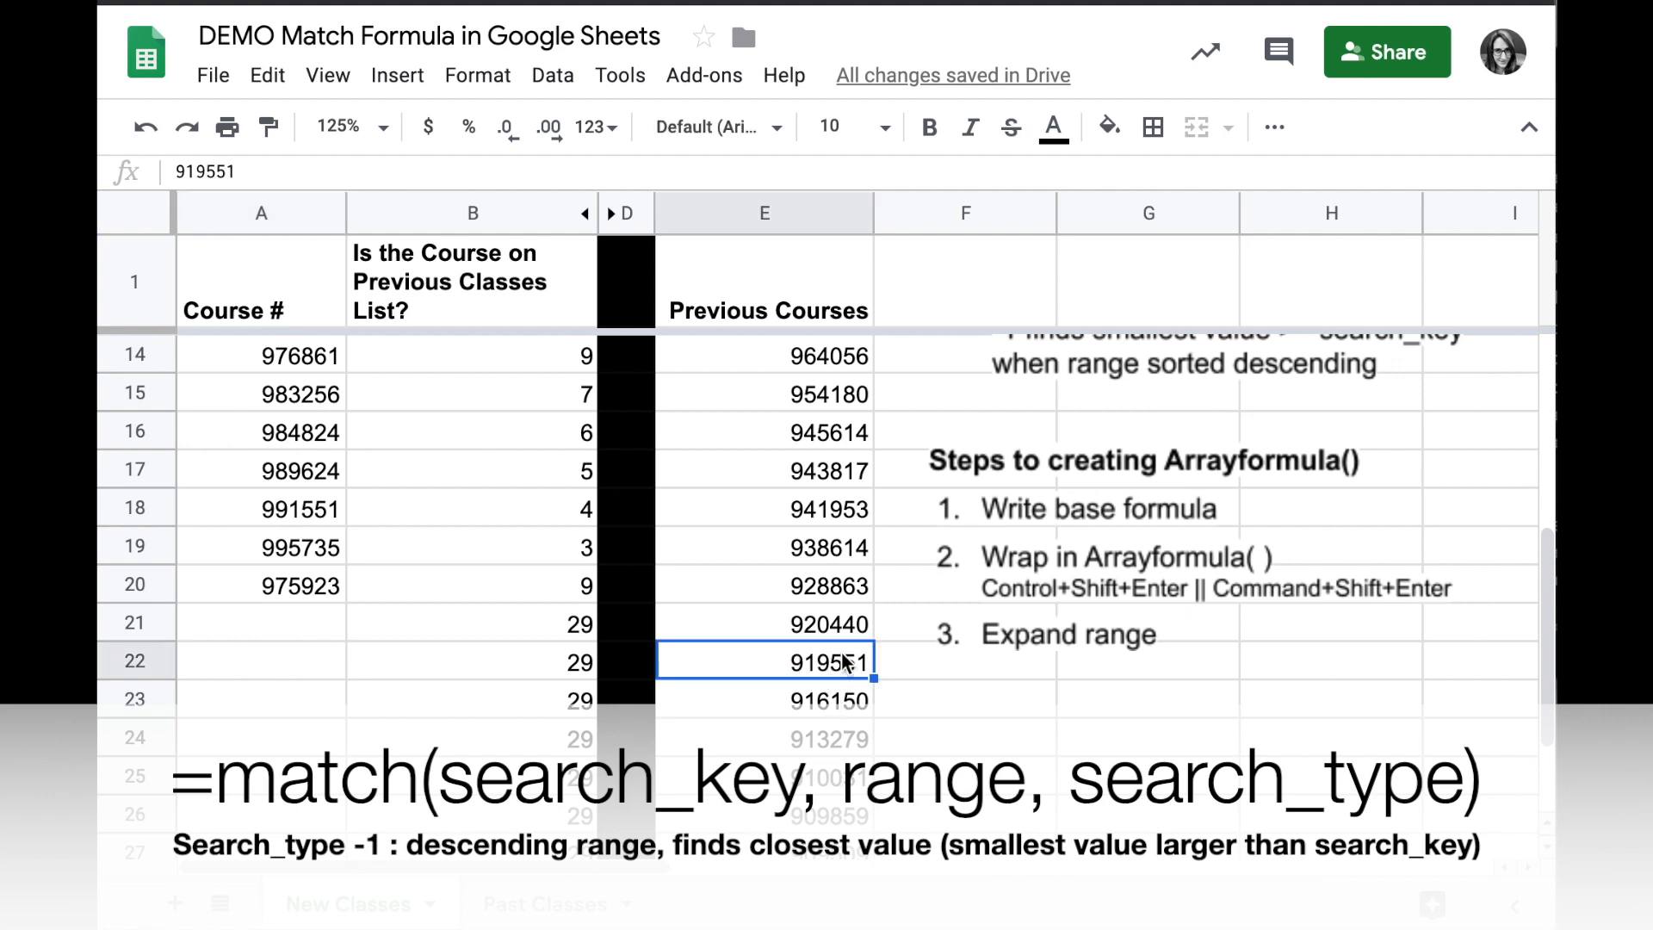
{"action": "mouse_move", "coordinate": [811, 678]}
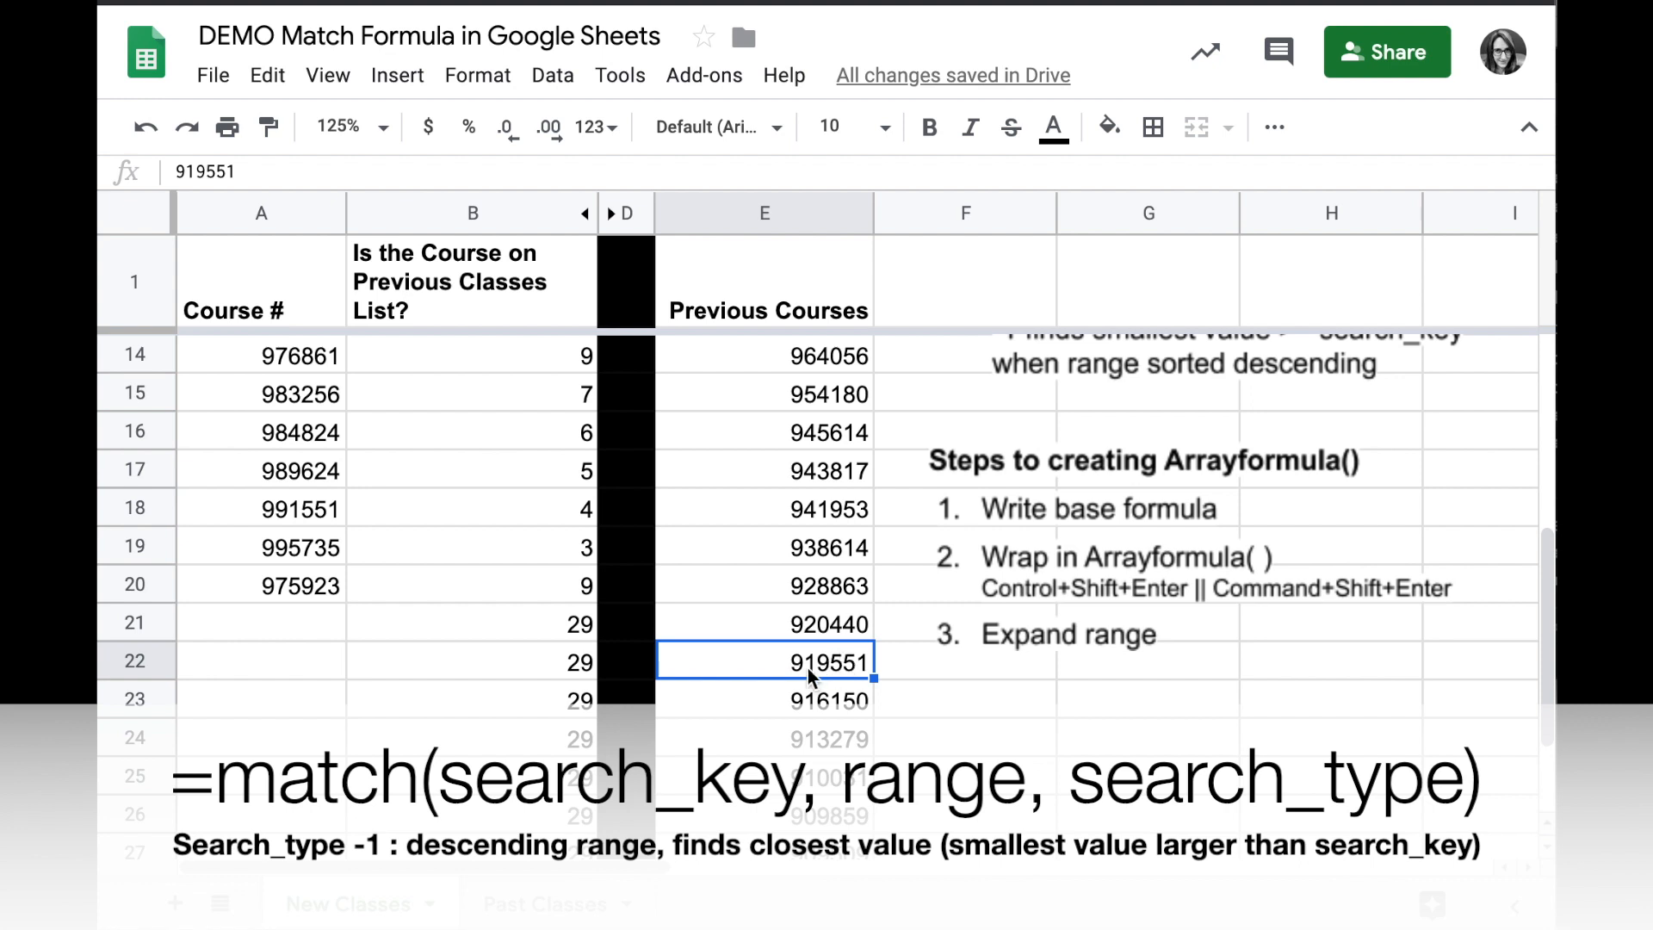
{"action": "mouse_move", "coordinate": [693, 685]}
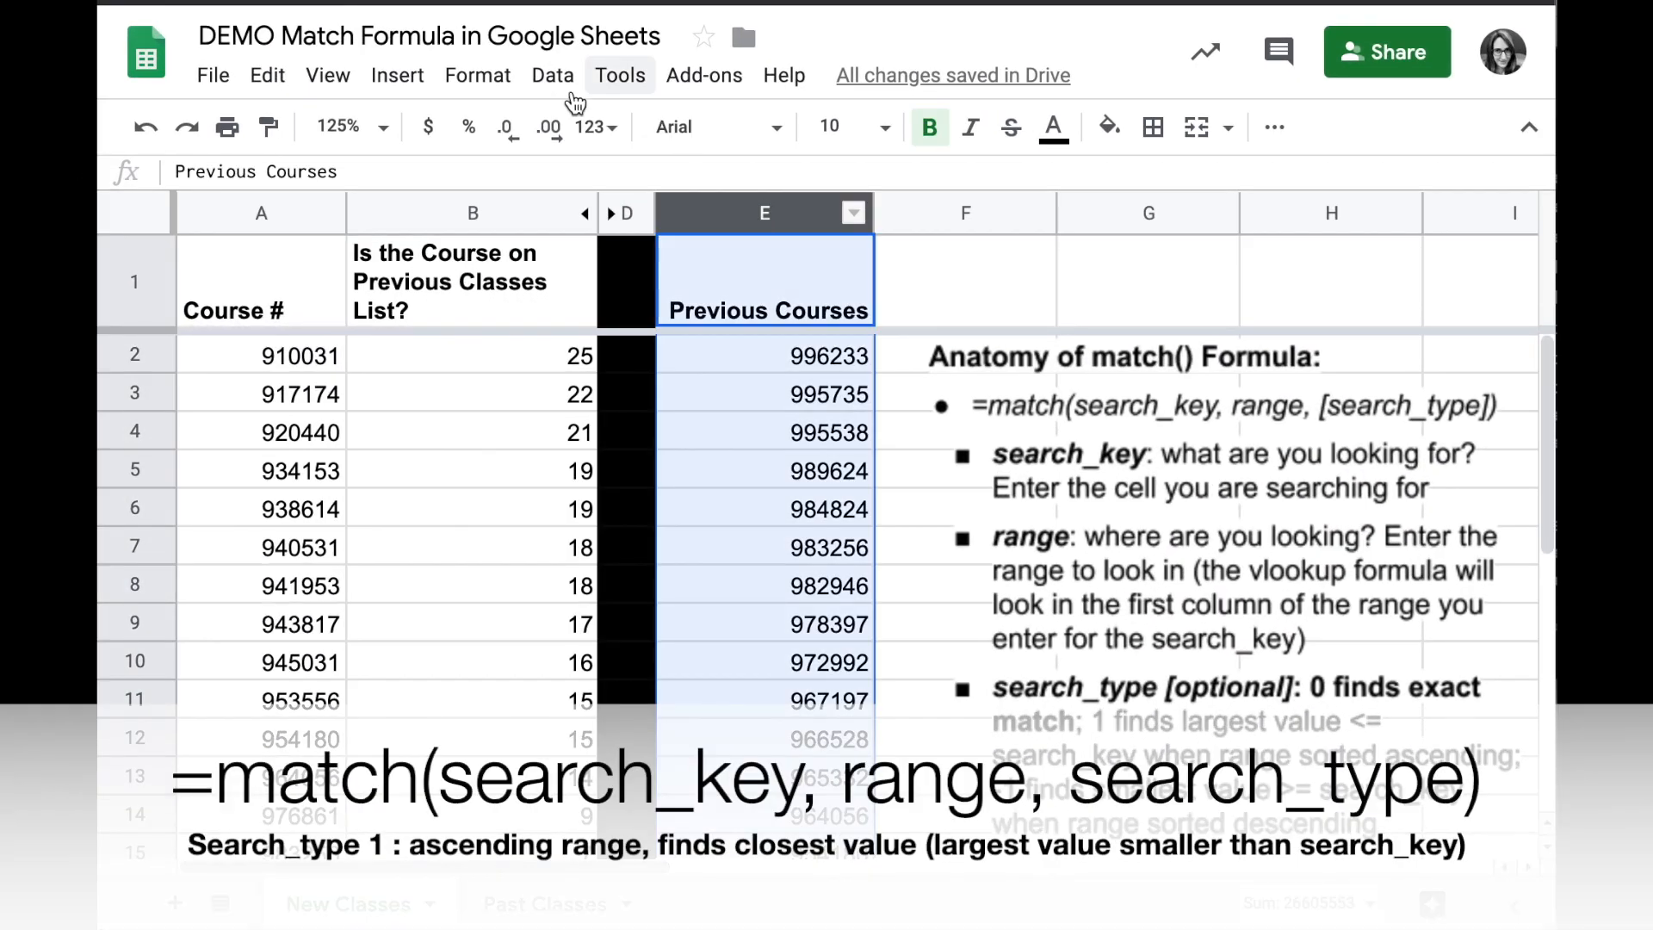
Sort column E by Previous Courses A→Z with a header row, then select the B2 formula cell.
{"action": "left_click", "coordinate": [551, 74]}
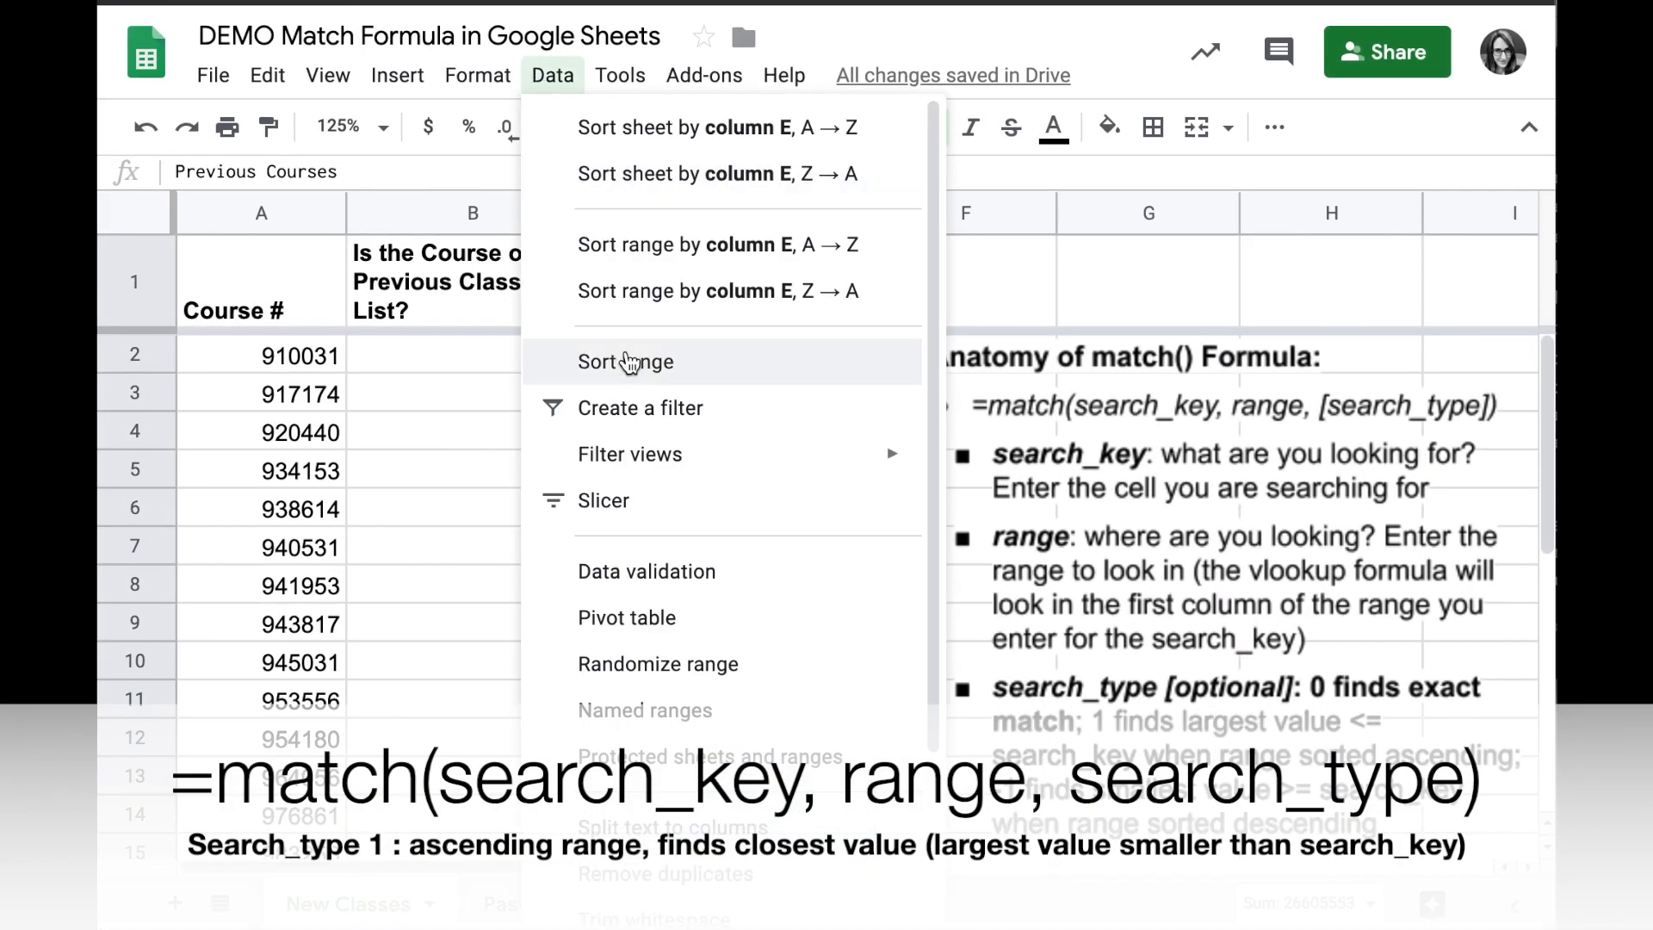
{"action": "left_click", "coordinate": [625, 362]}
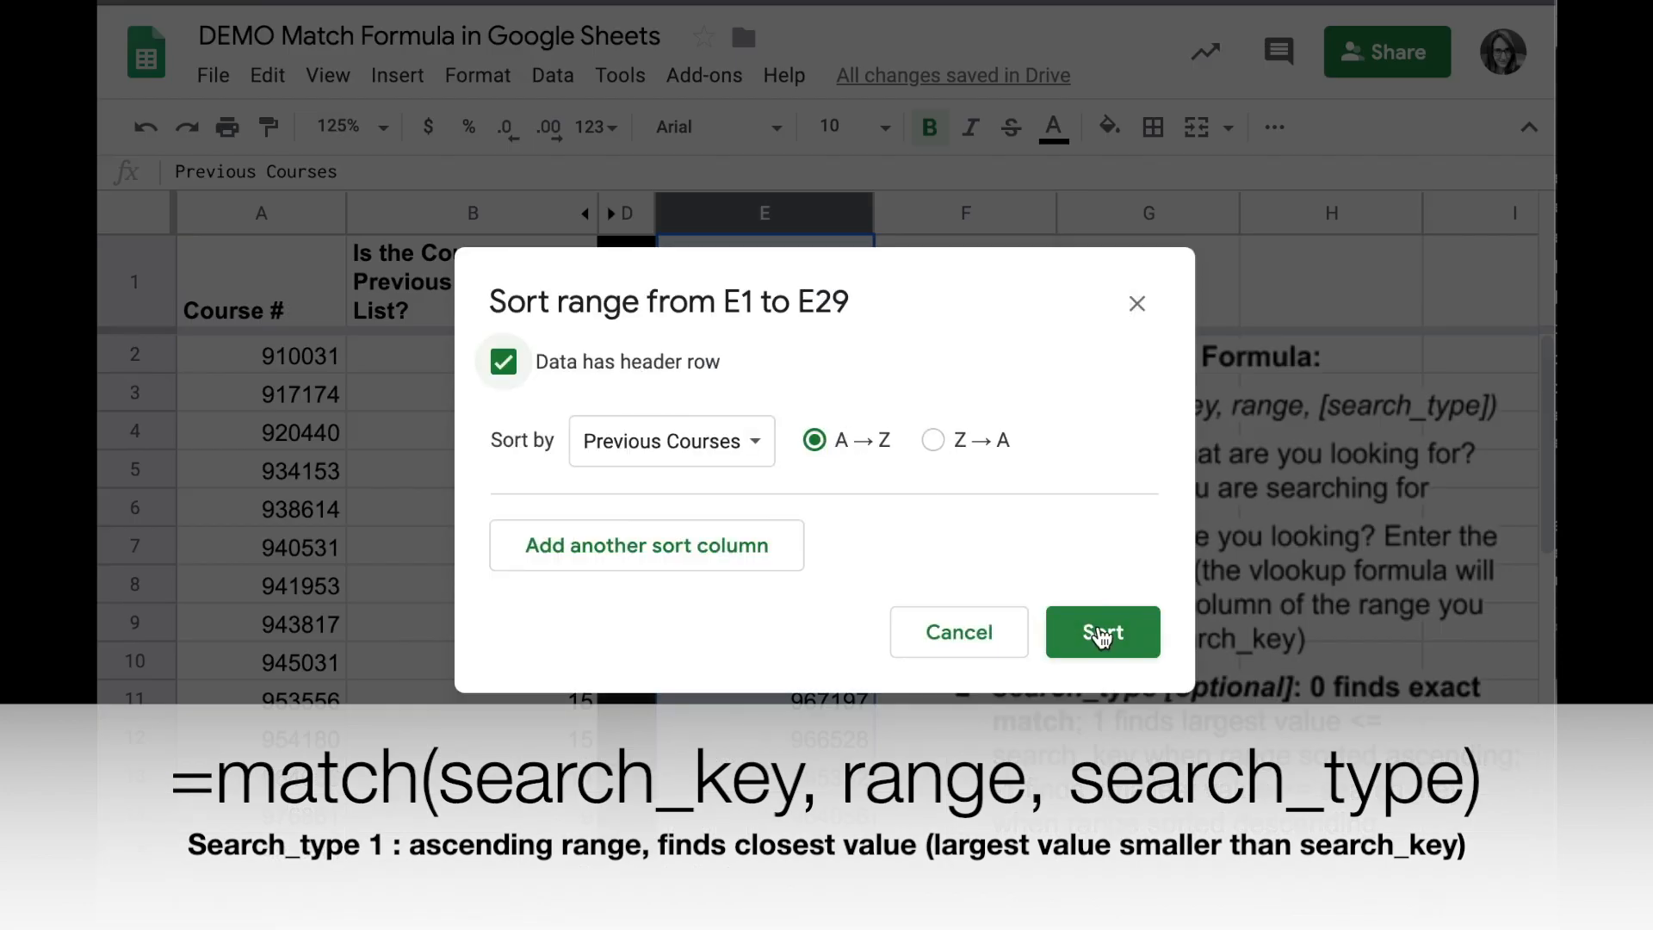
{"action": "left_click", "coordinate": [1102, 632]}
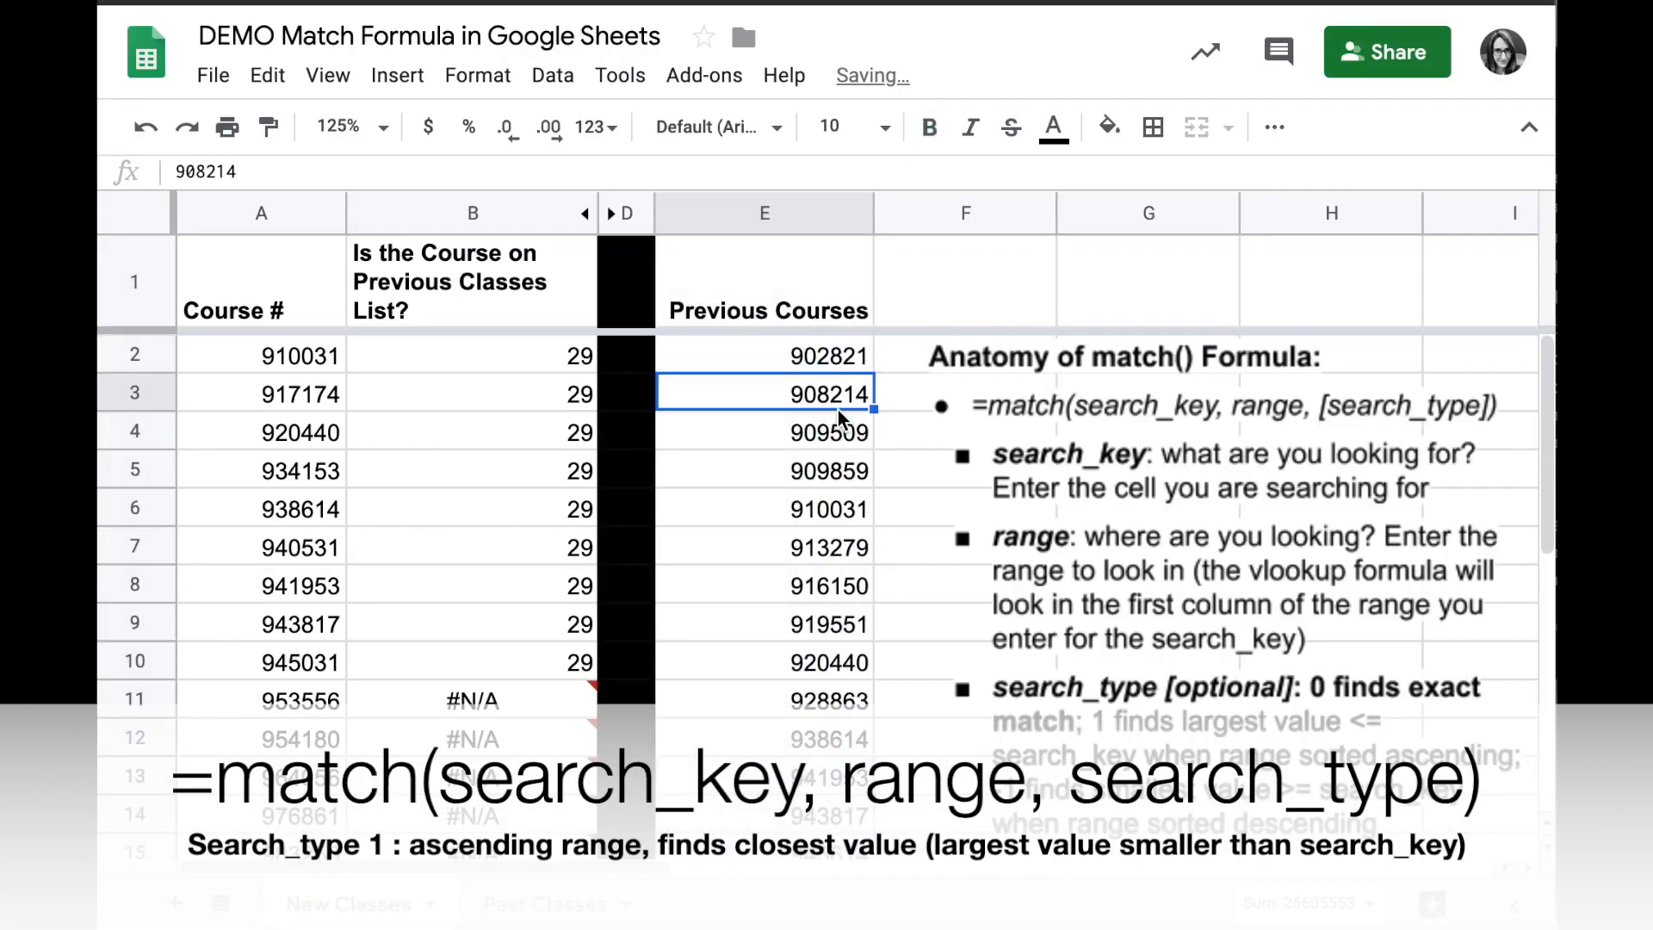
{"action": "left_click", "coordinate": [474, 355]}
{"action": "type", "text": "=ArrayFormula(match(A2:A,E:E,1))"}
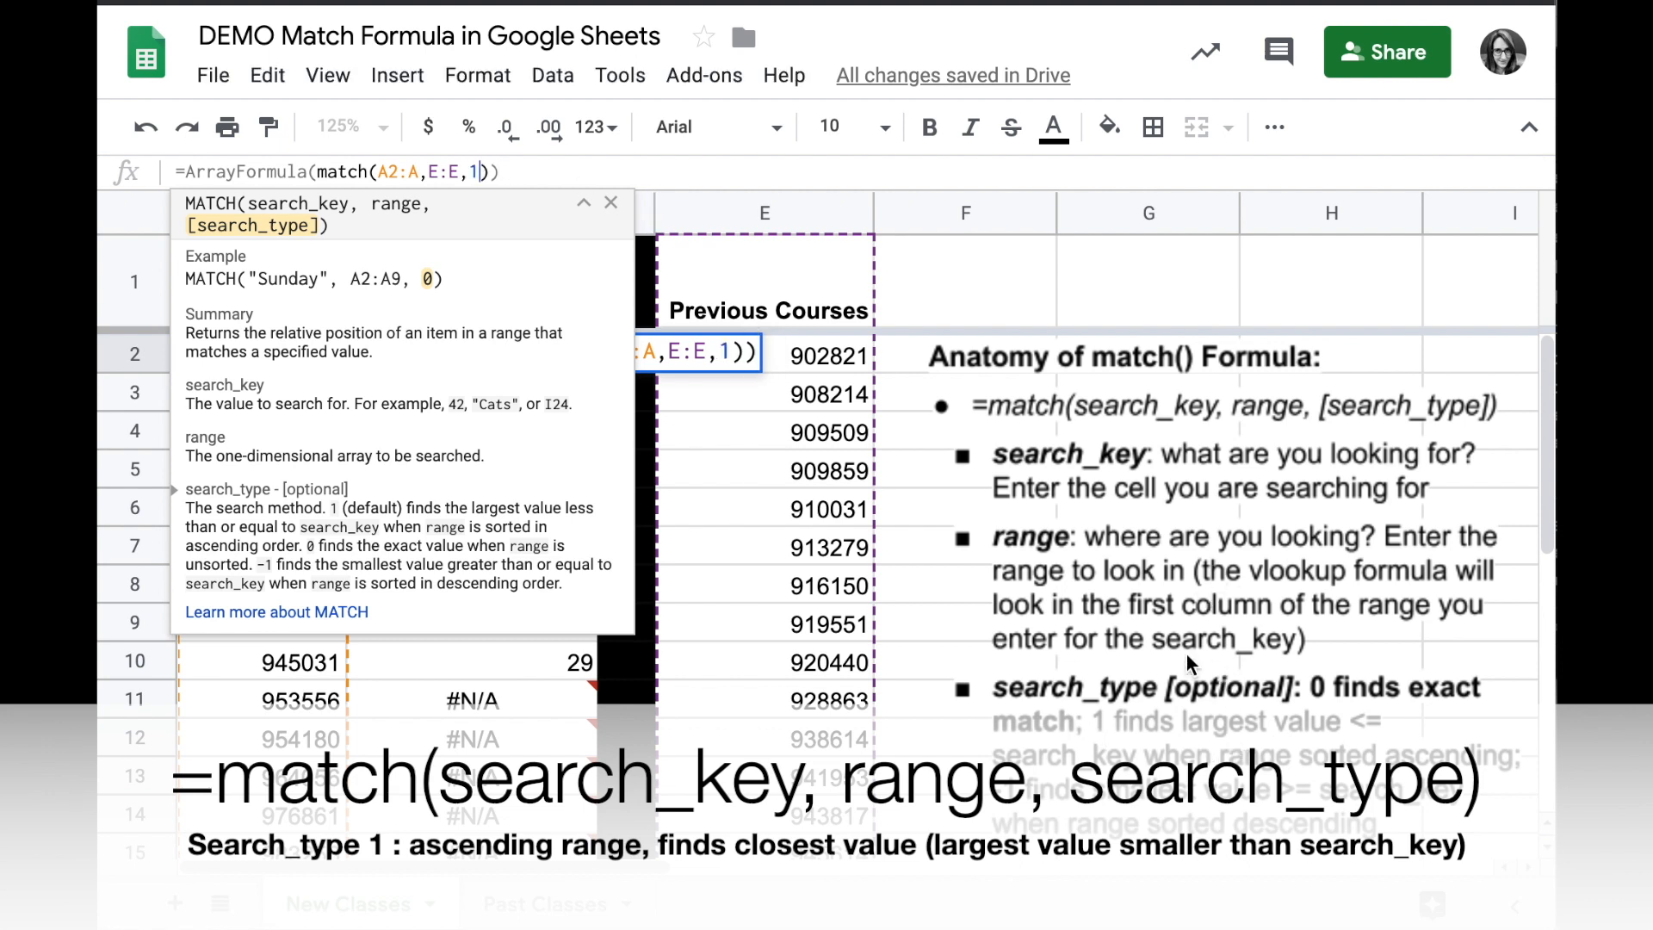
{"action": "mouse_move", "coordinate": [1102, 753]}
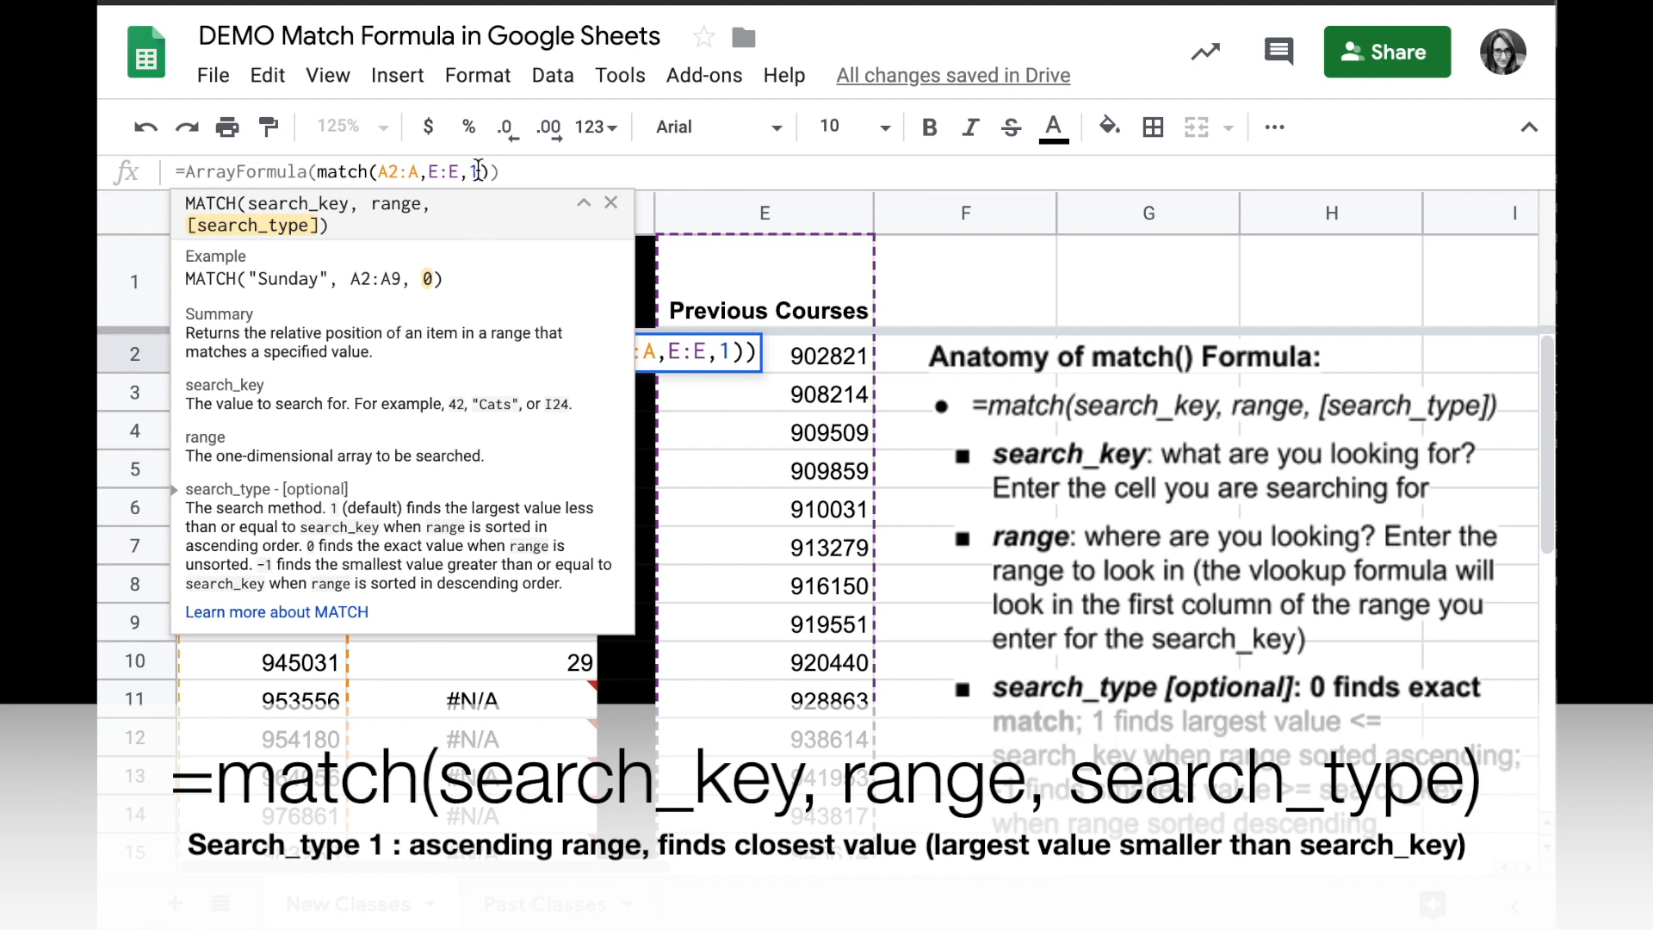
Apply the edited formula =ArrayFormula(match(A2:A,E:E,1)) in B2.
{"action": "key", "text": "Enter"}
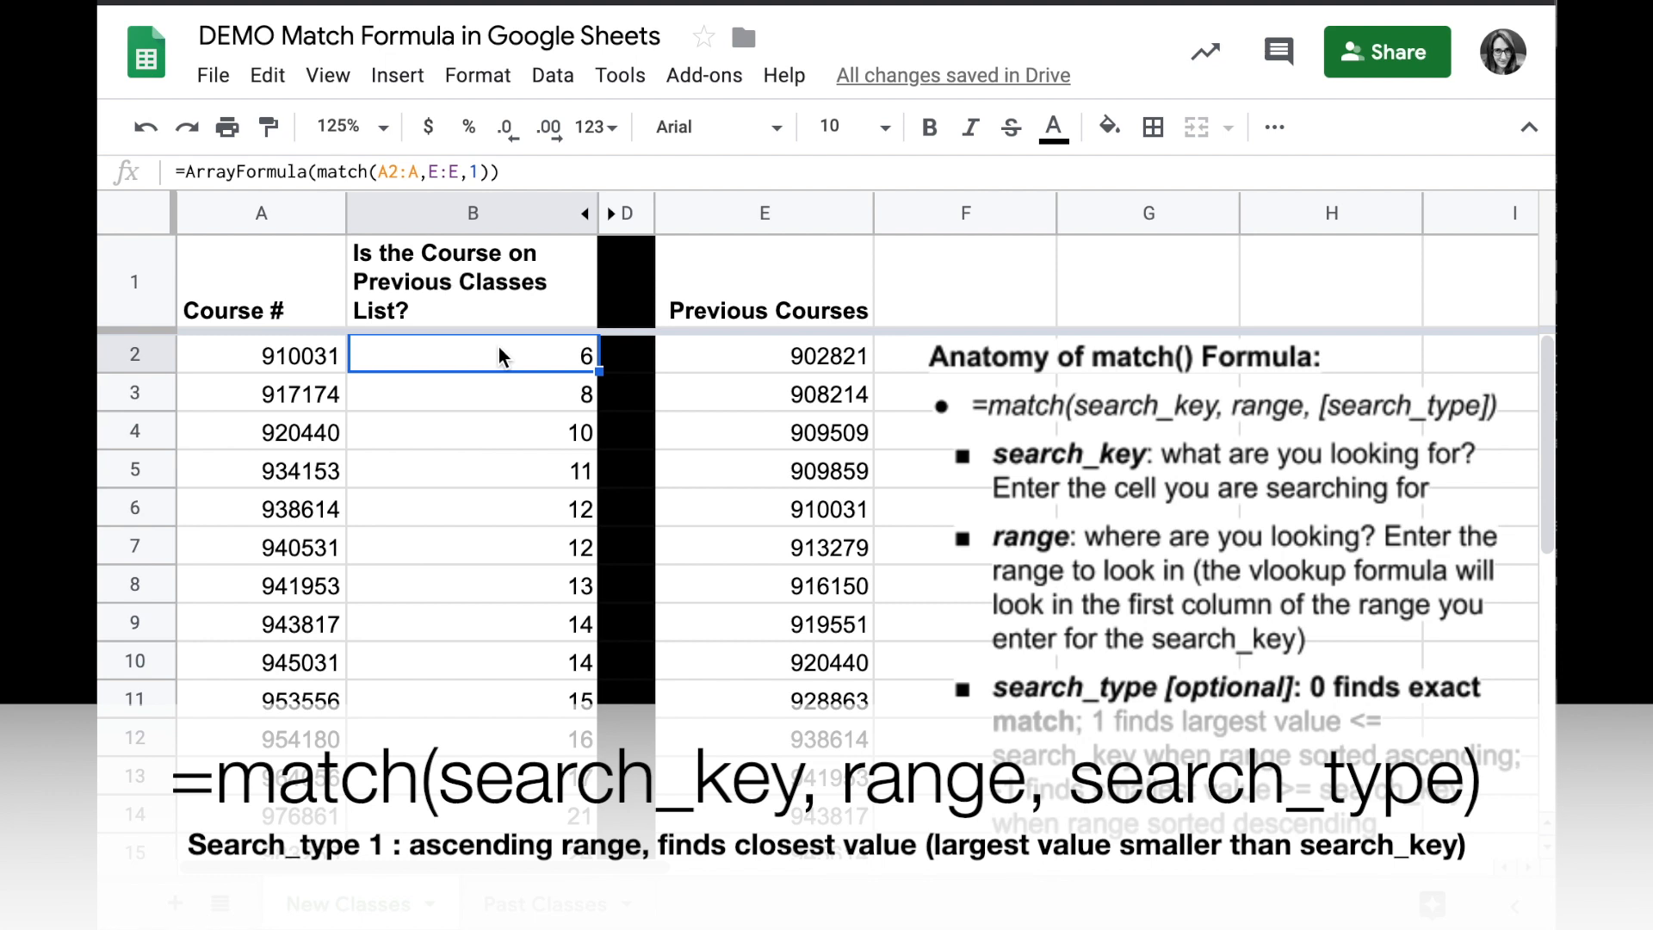
{"action": "left_click", "coordinate": [472, 393]}
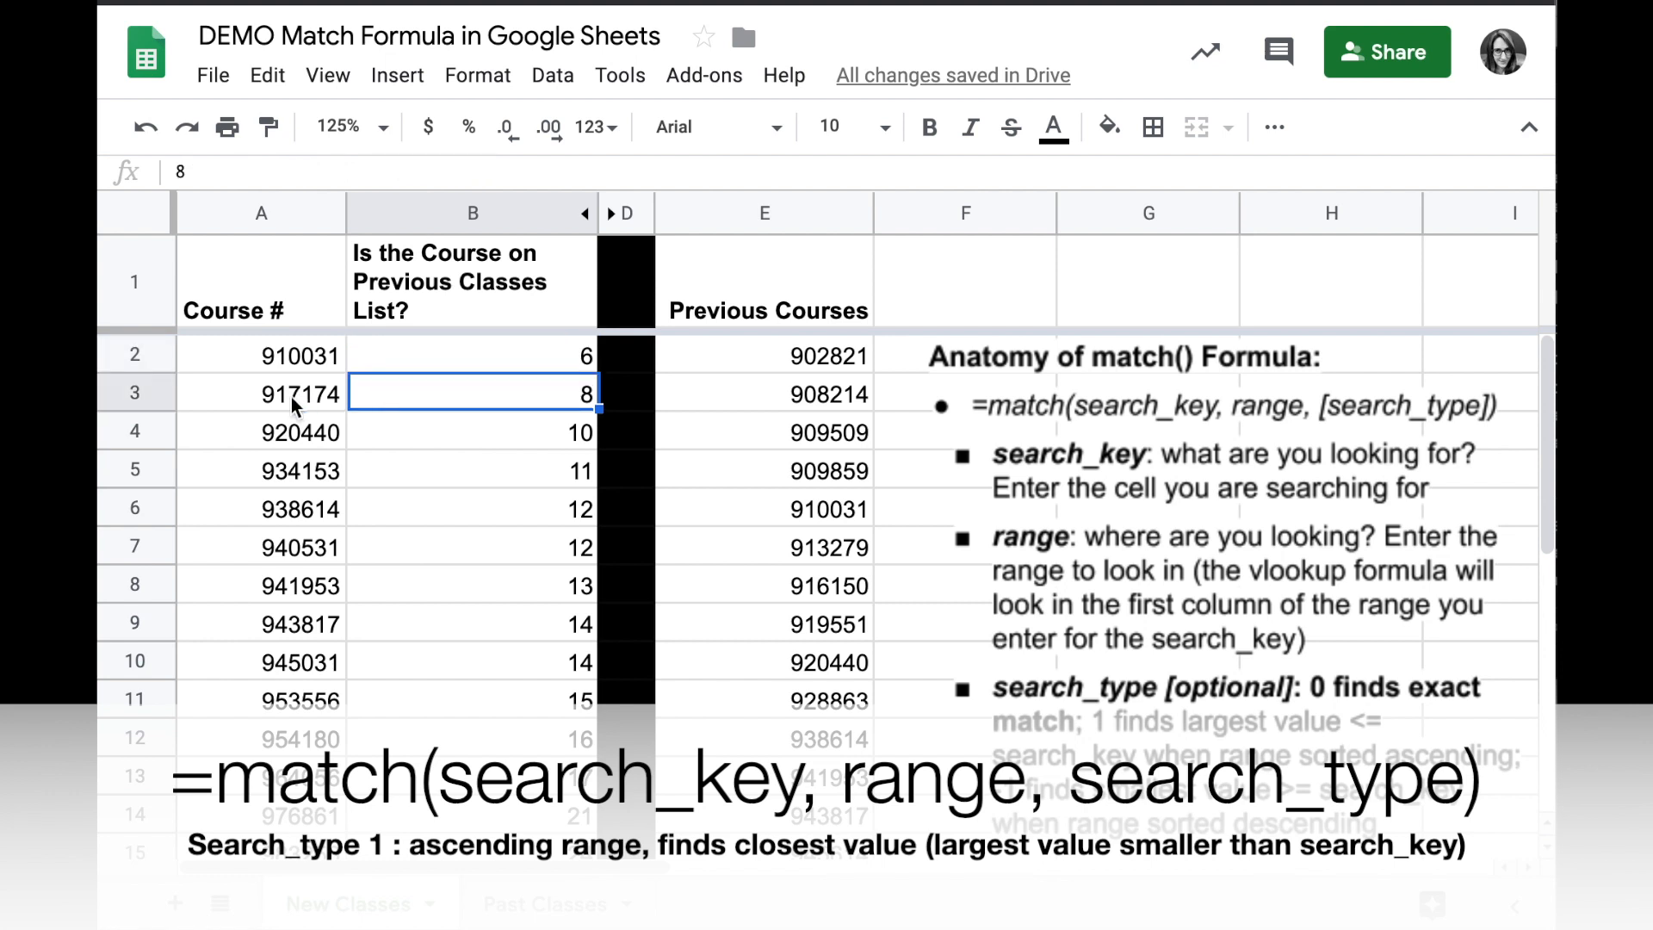
{"action": "left_click", "coordinate": [262, 393]}
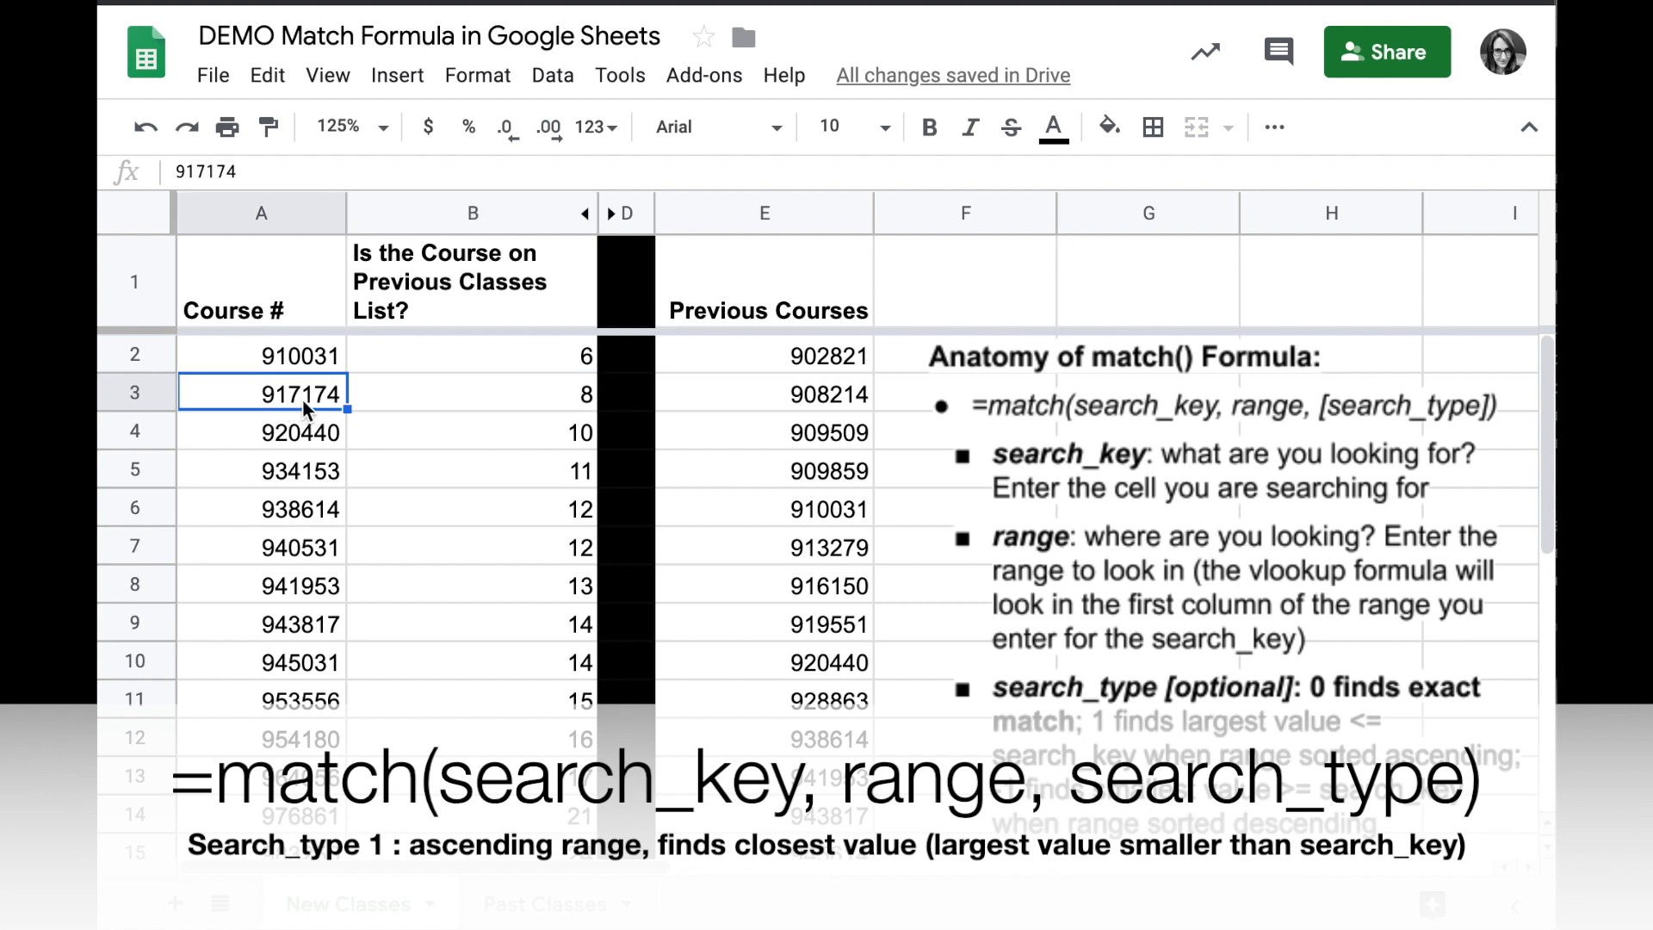
{"action": "mouse_move", "coordinate": [826, 589]}
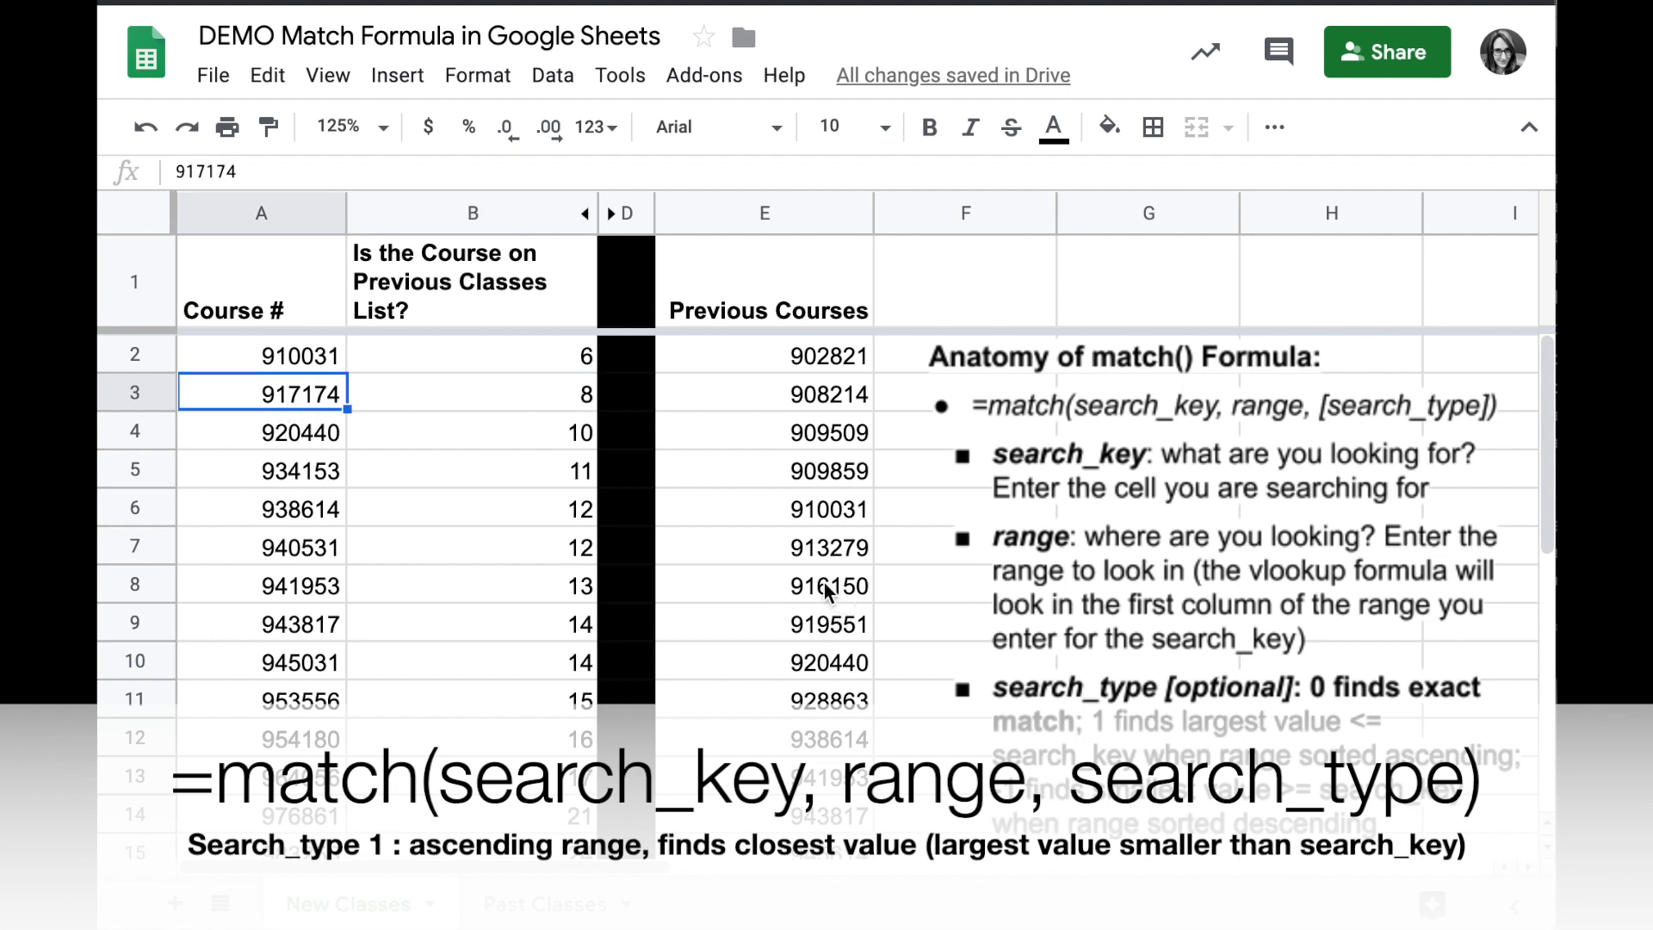
{"action": "left_click", "coordinate": [774, 586]}
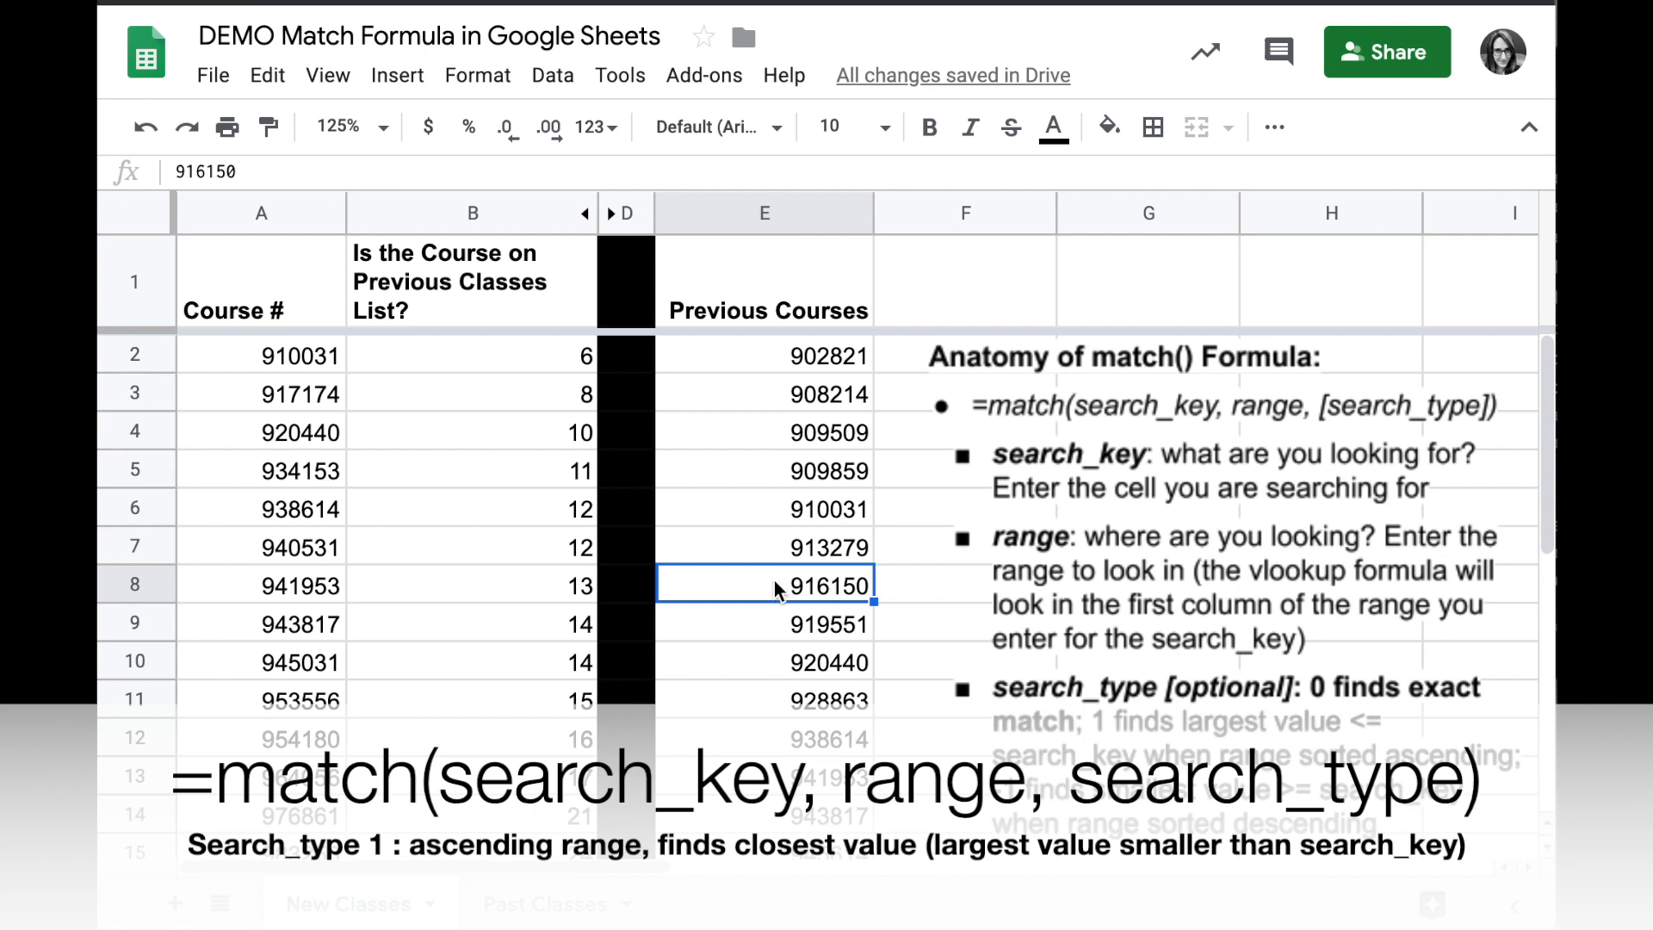
{"action": "mouse_move", "coordinate": [834, 596]}
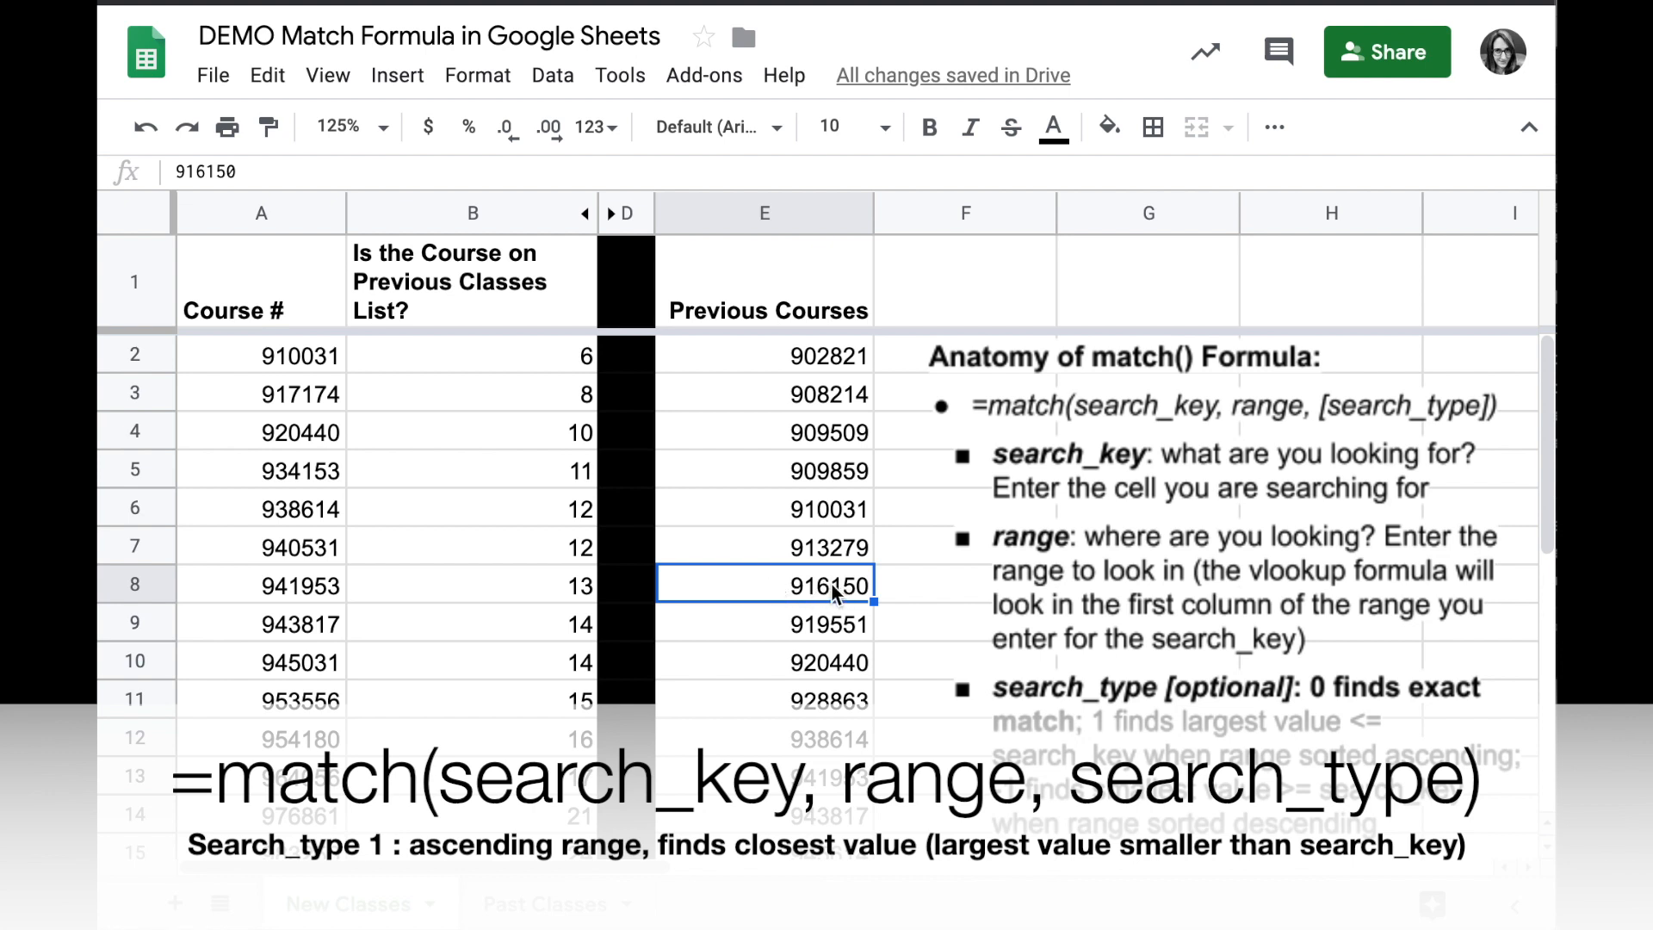
{"action": "mouse_move", "coordinate": [834, 629]}
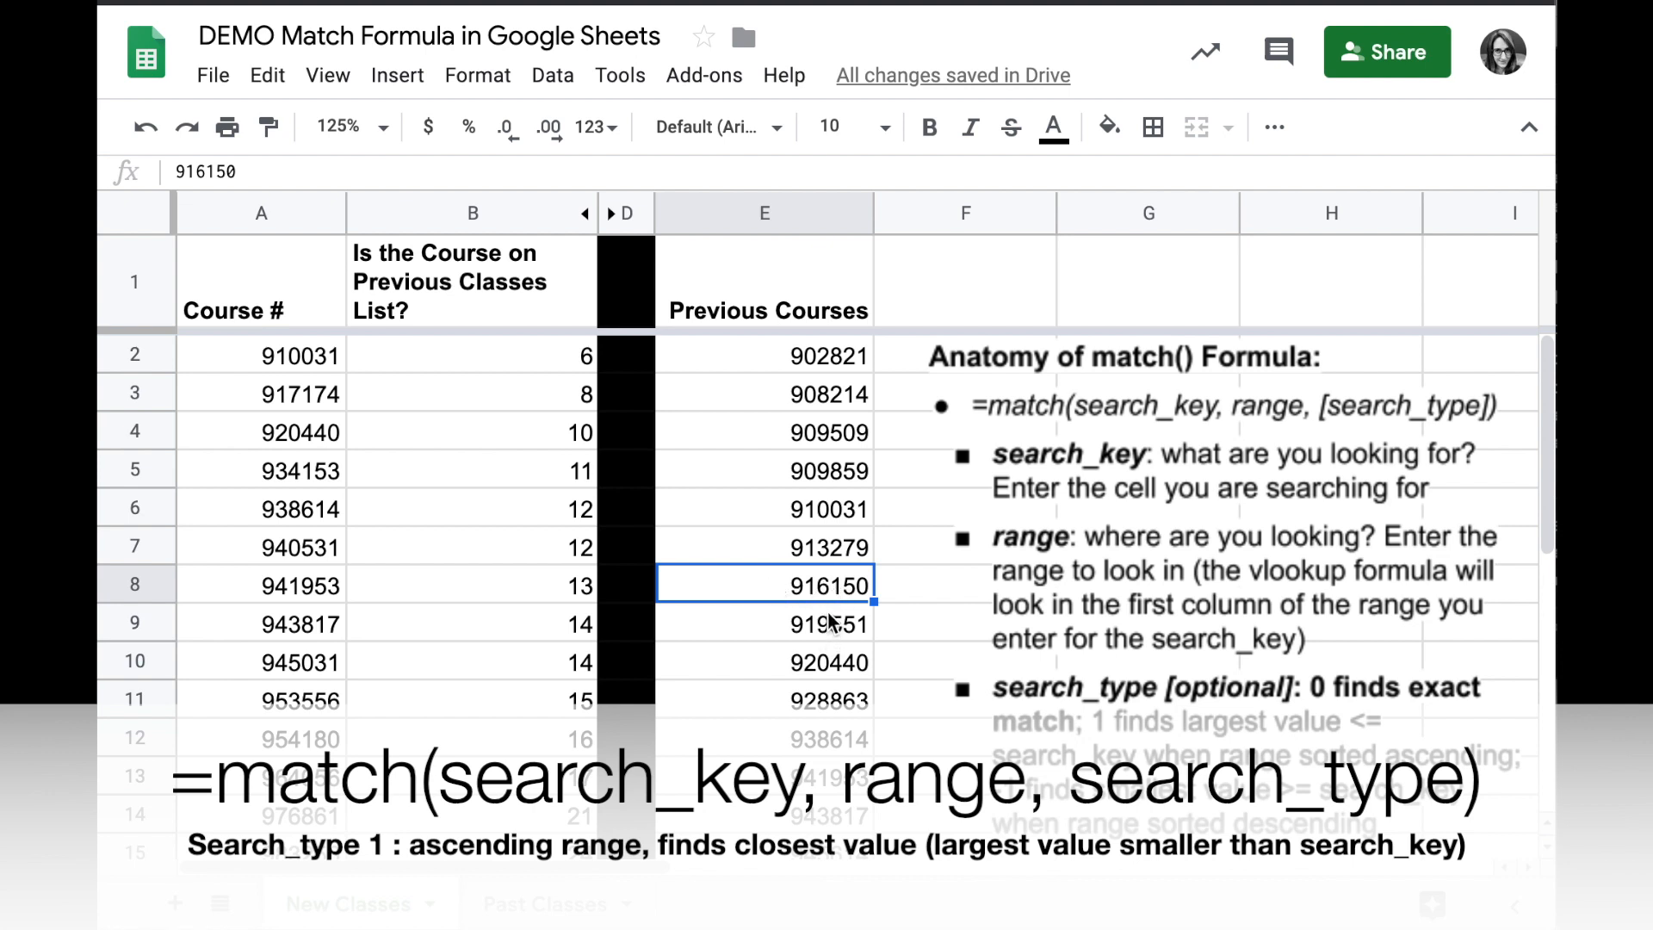
{"action": "mouse_move", "coordinate": [303, 402]}
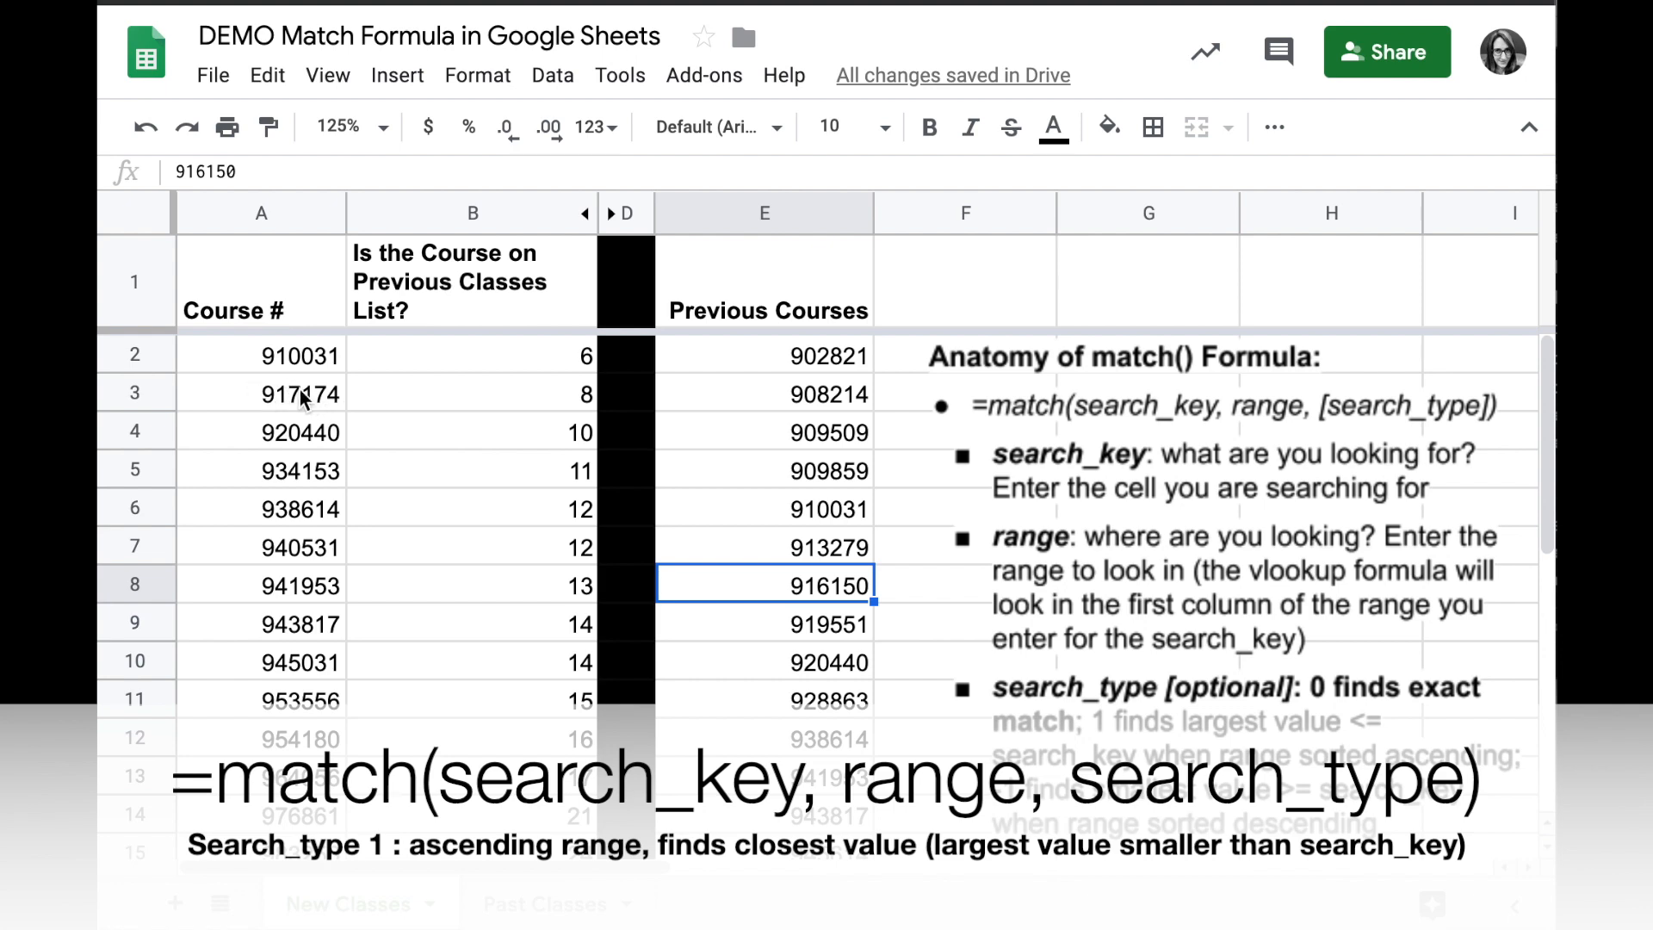
{"action": "mouse_move", "coordinate": [751, 610]}
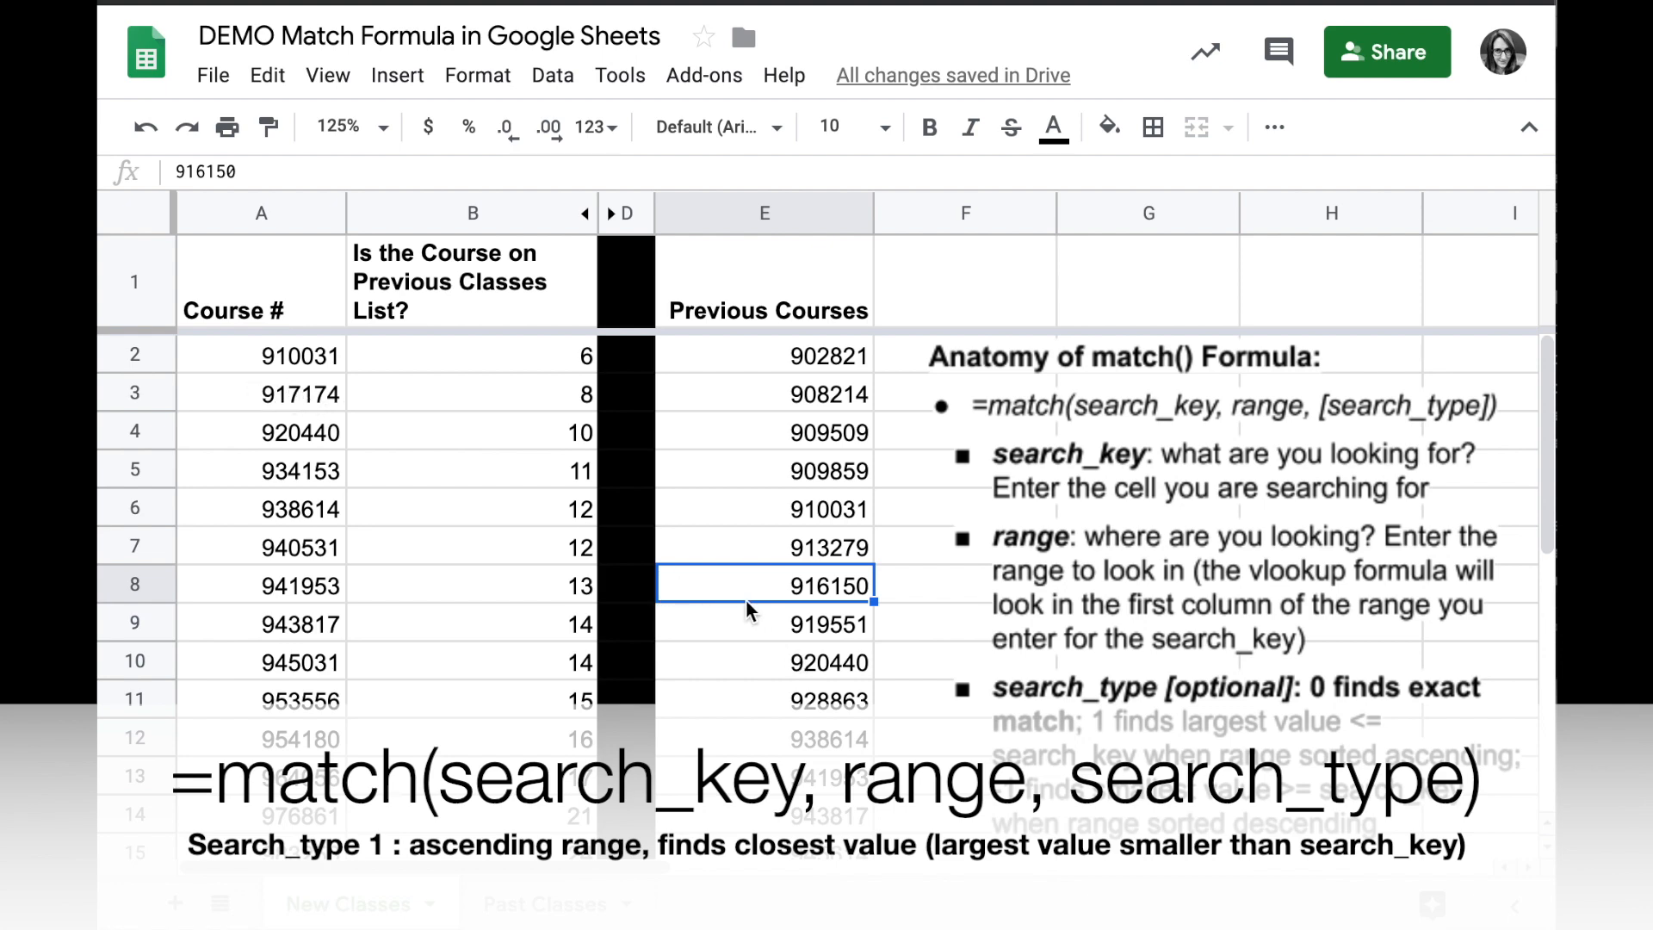
Set the B2 MATCH formula's search type back to 0 and review the exact-match results.
{"action": "left_click", "coordinate": [482, 355]}
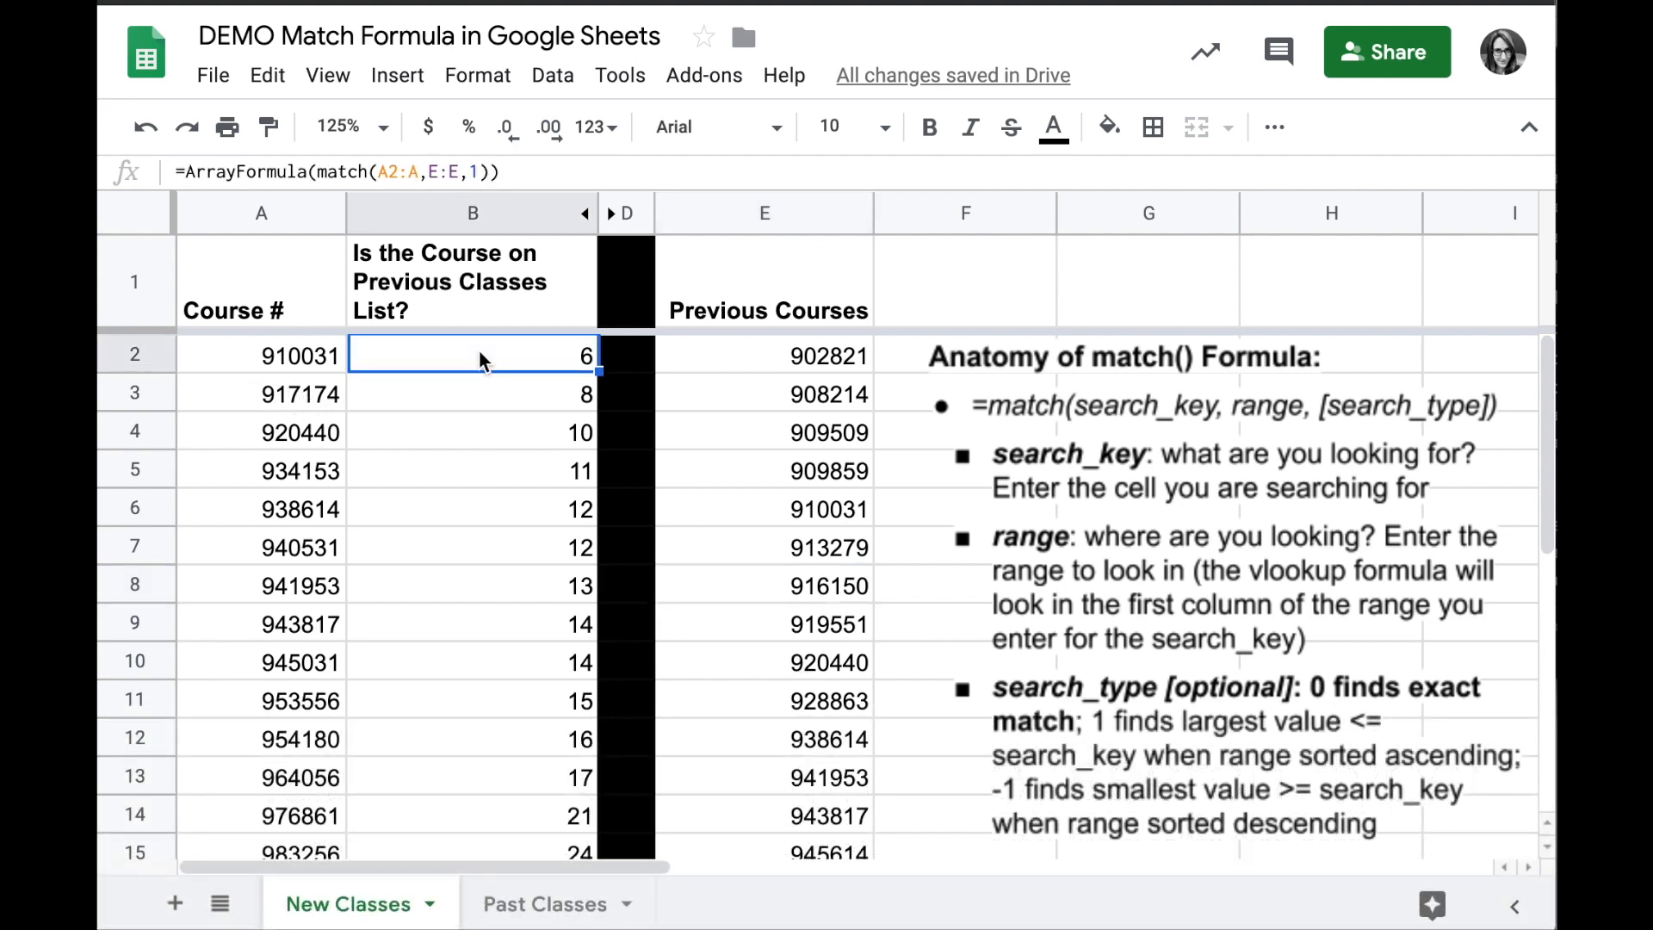
{"action": "type", "text": "0"}
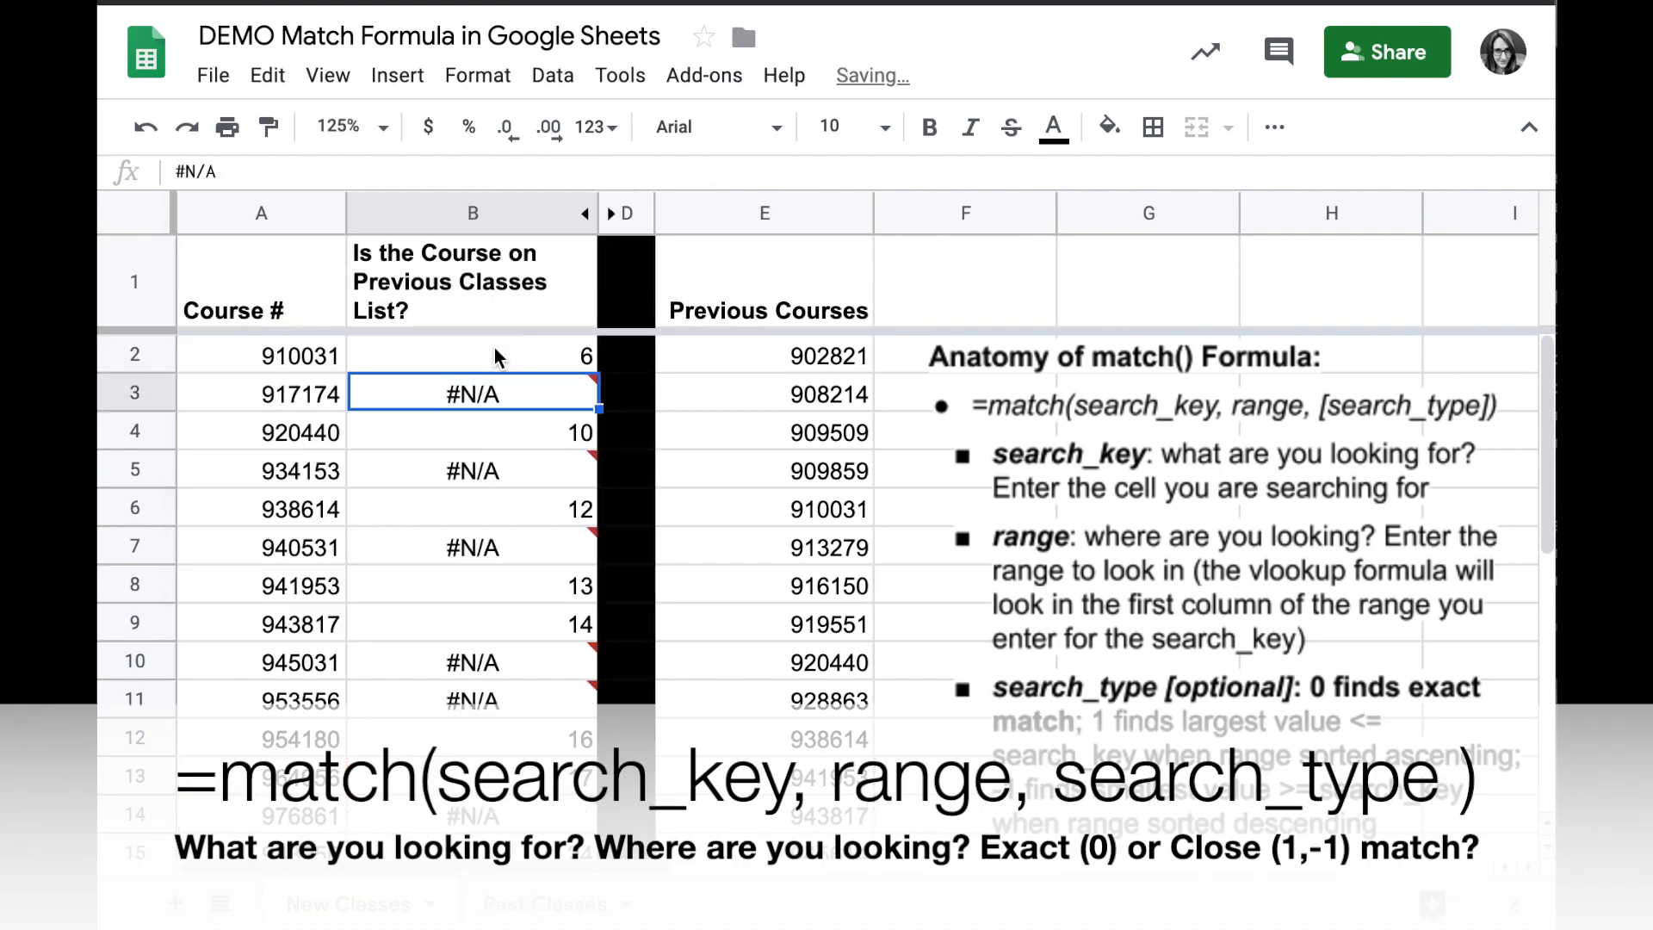
{"action": "left_click", "coordinate": [497, 355]}
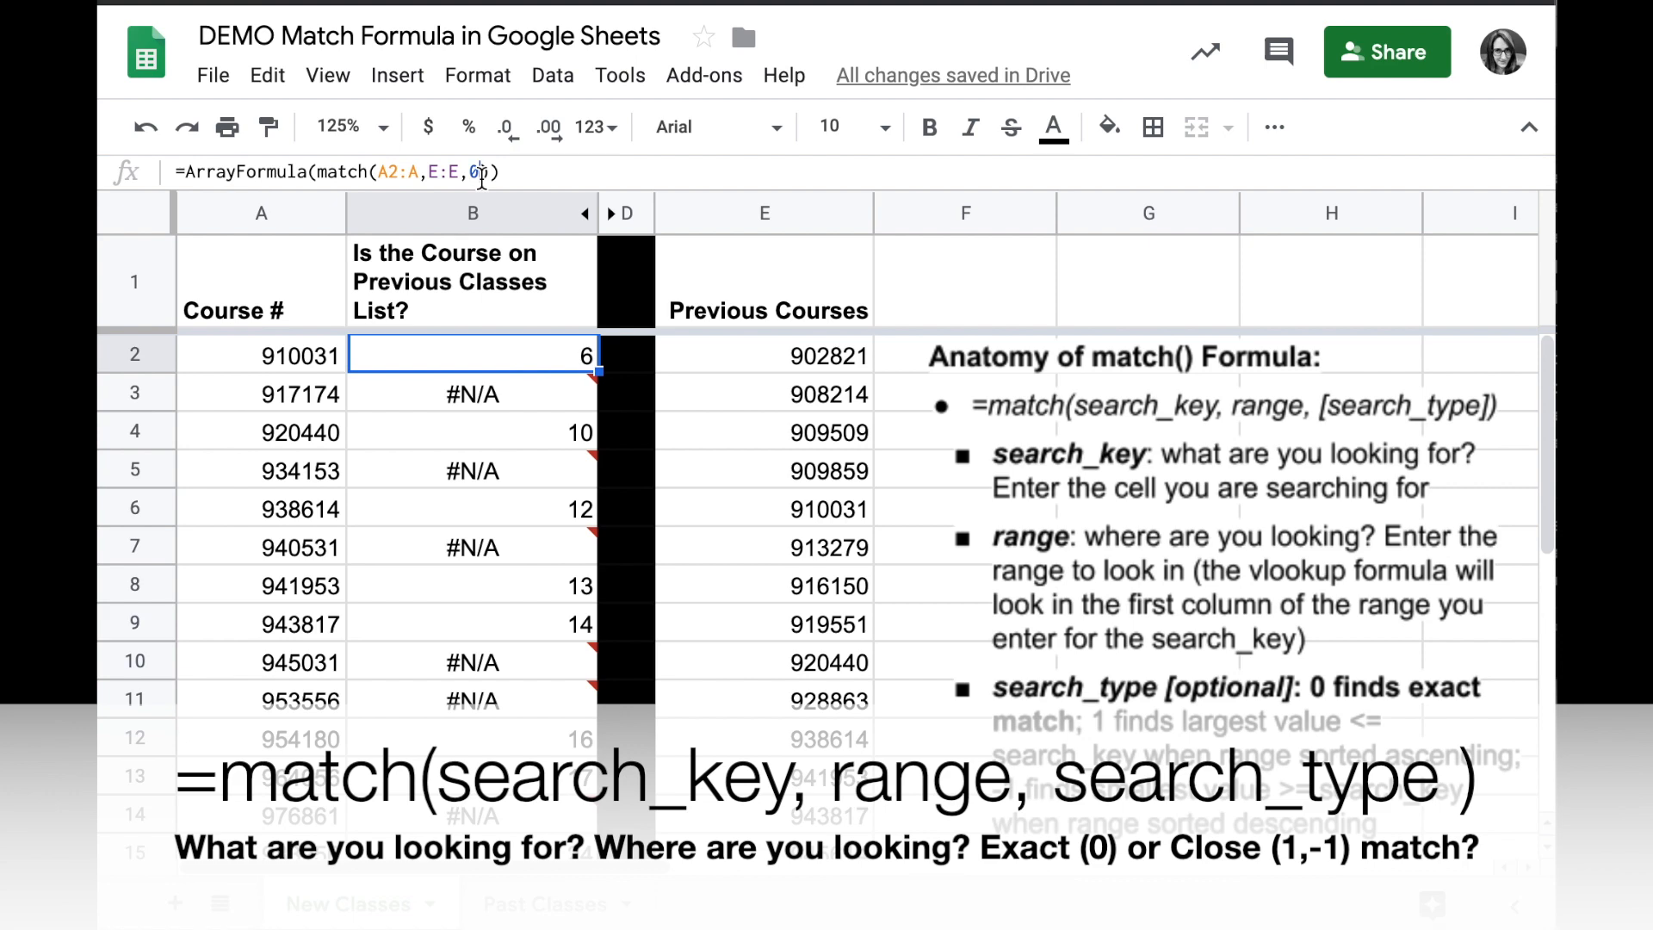